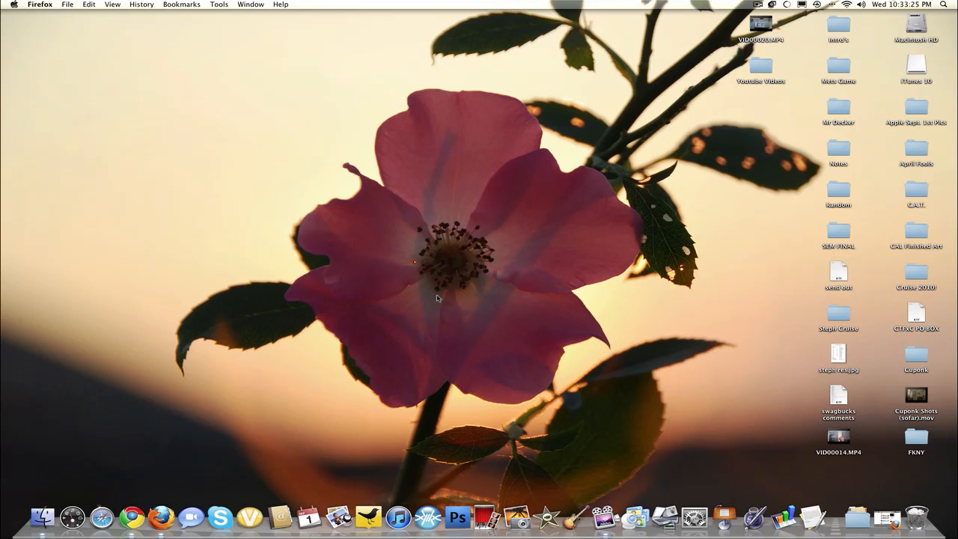
{"action": "mouse_move", "coordinate": [421, 417]}
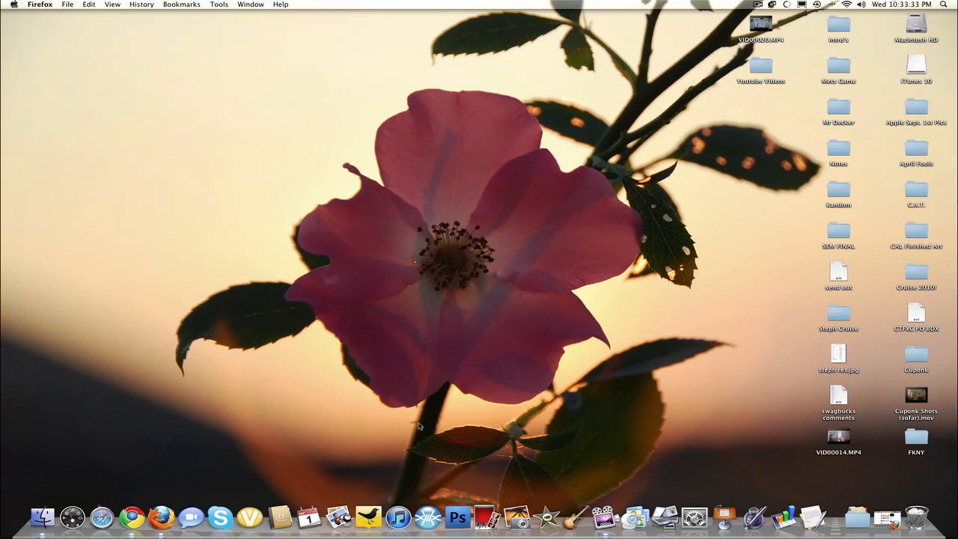
{"action": "mouse_move", "coordinate": [492, 431]}
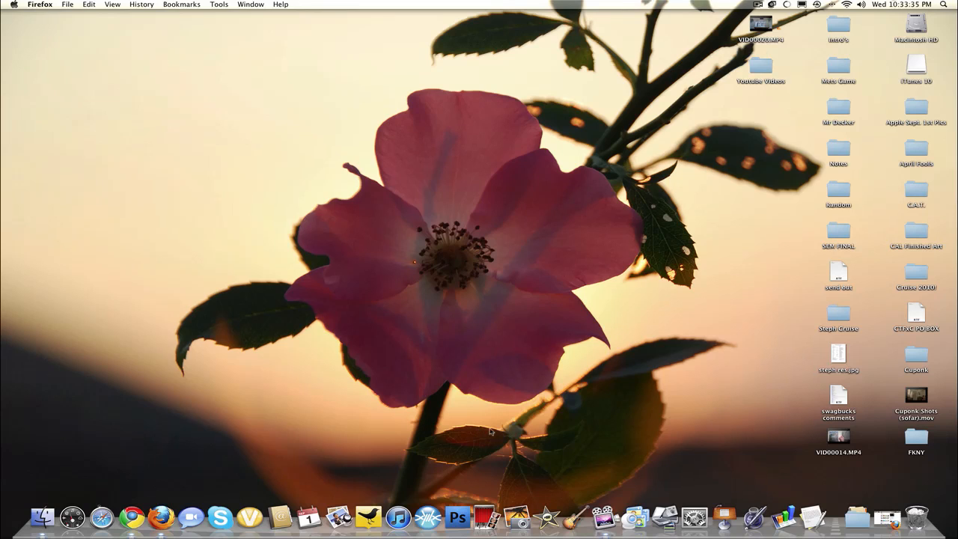
{"action": "mouse_move", "coordinate": [437, 395]}
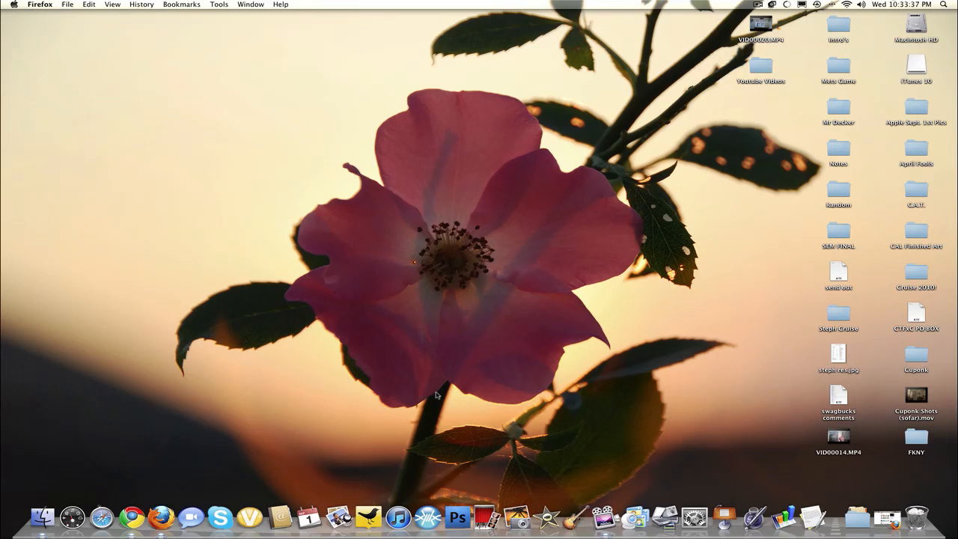
{"action": "mouse_move", "coordinate": [409, 440]}
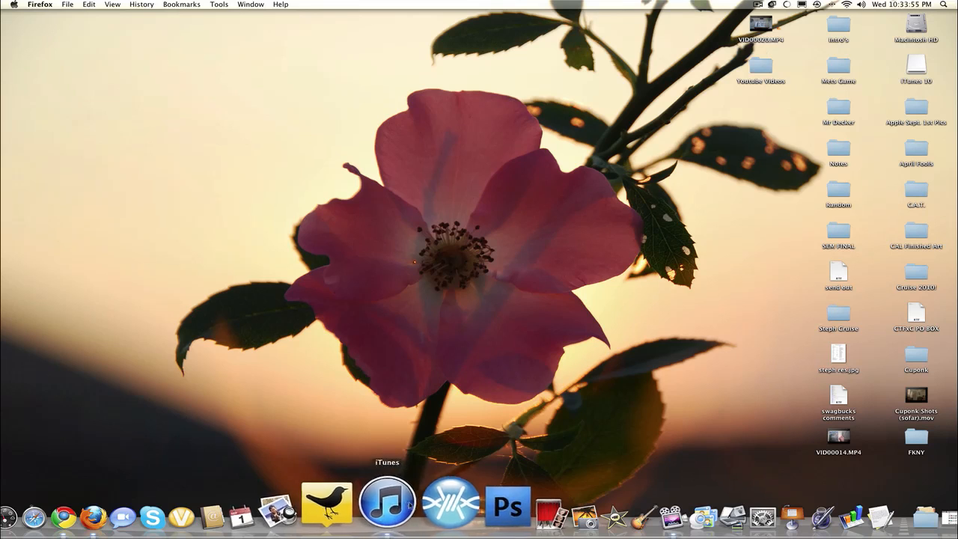
Launch iTunes and browse the 1380-item music library sorted by song name
{"action": "left_click", "coordinate": [386, 504]}
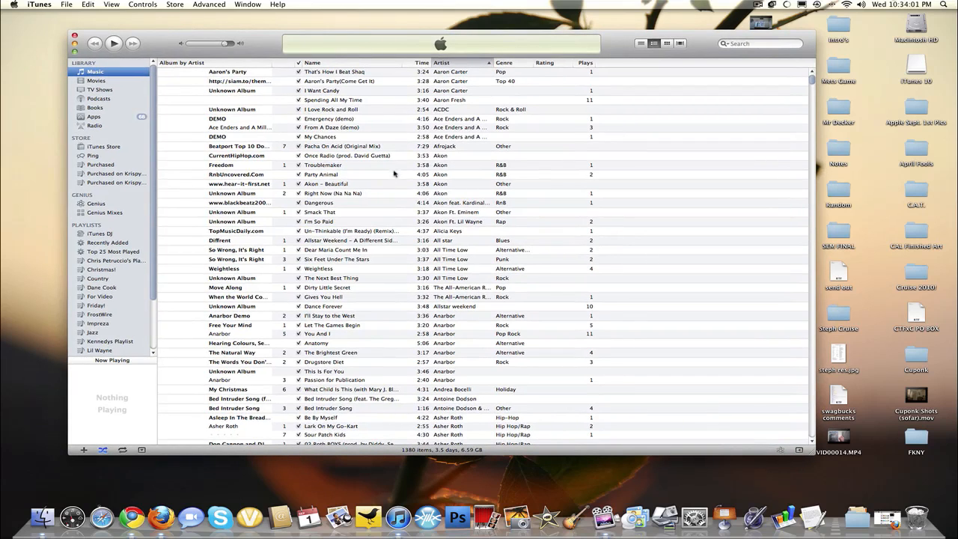
{"action": "mouse_move", "coordinate": [356, 152]}
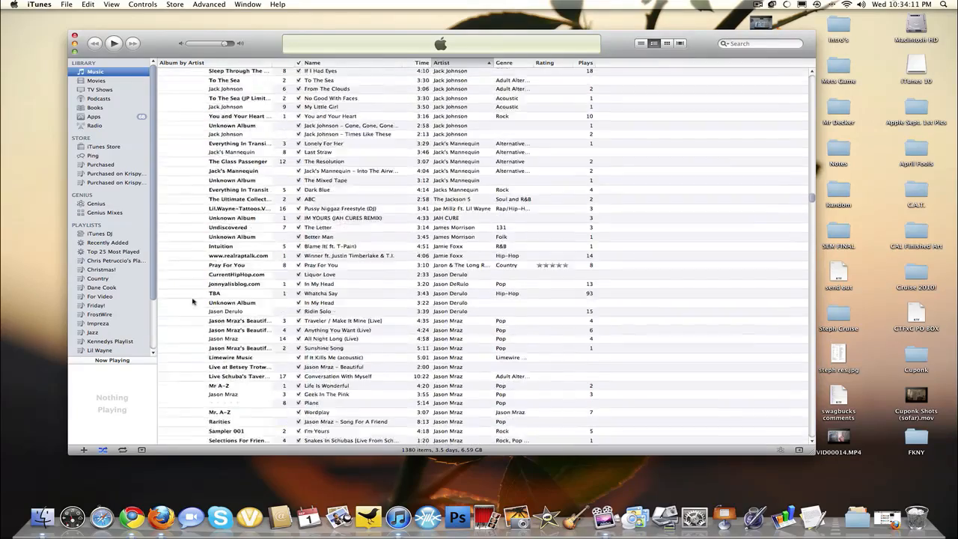
{"action": "scroll", "scroll_direction": "down", "scroll_amount": 3}
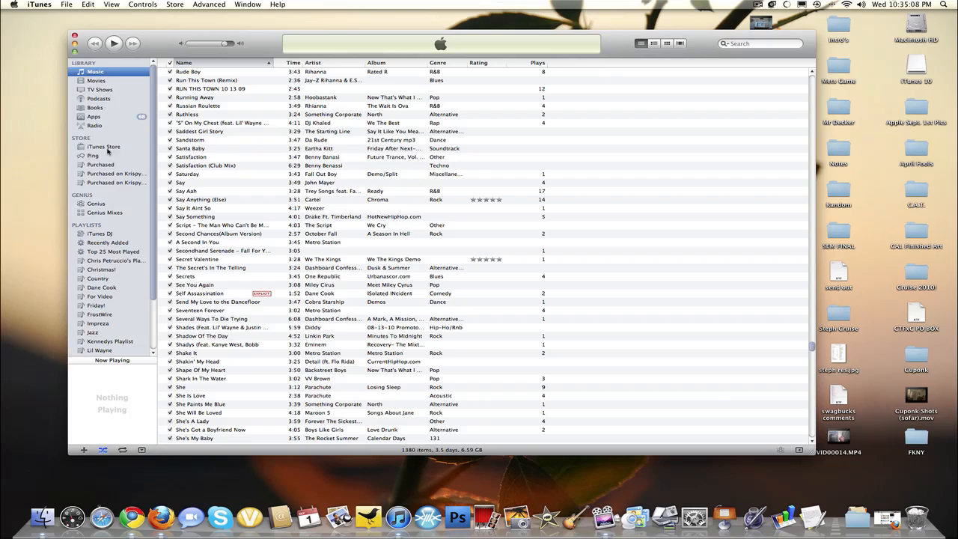
{"action": "mouse_move", "coordinate": [95, 296]}
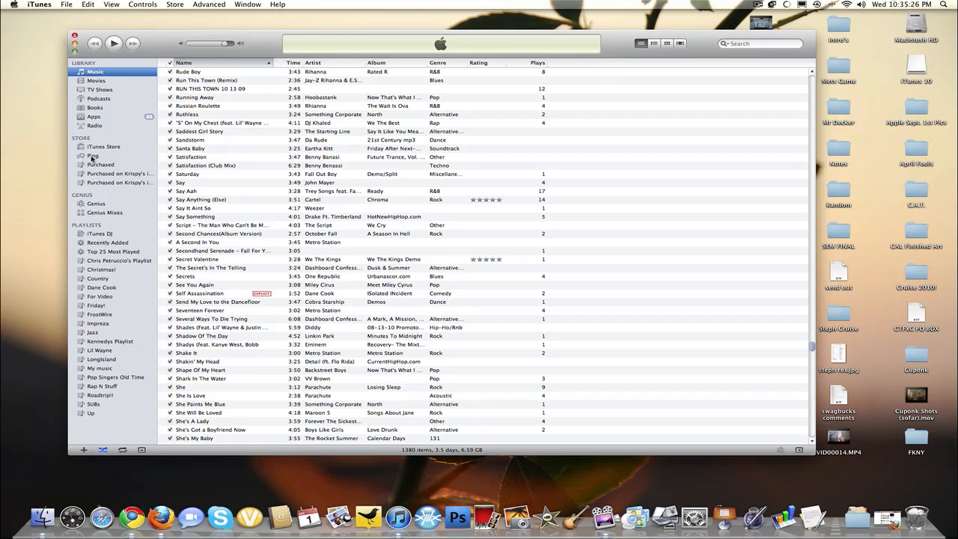
Browse the Ping welcome page and follow the recommended artist U2
{"action": "left_click", "coordinate": [93, 155]}
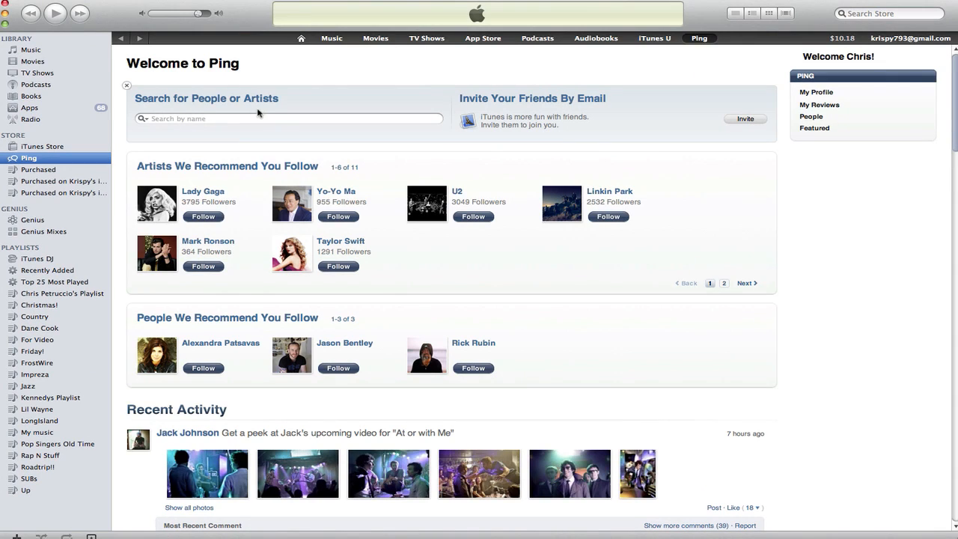
{"action": "mouse_move", "coordinate": [554, 130]}
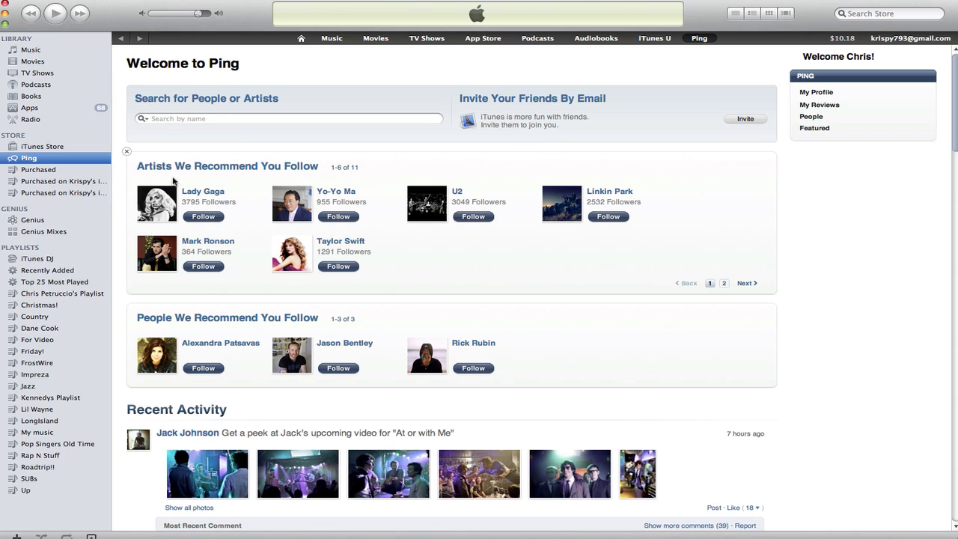
{"action": "scroll", "scroll_direction": "down", "scroll_amount": 3}
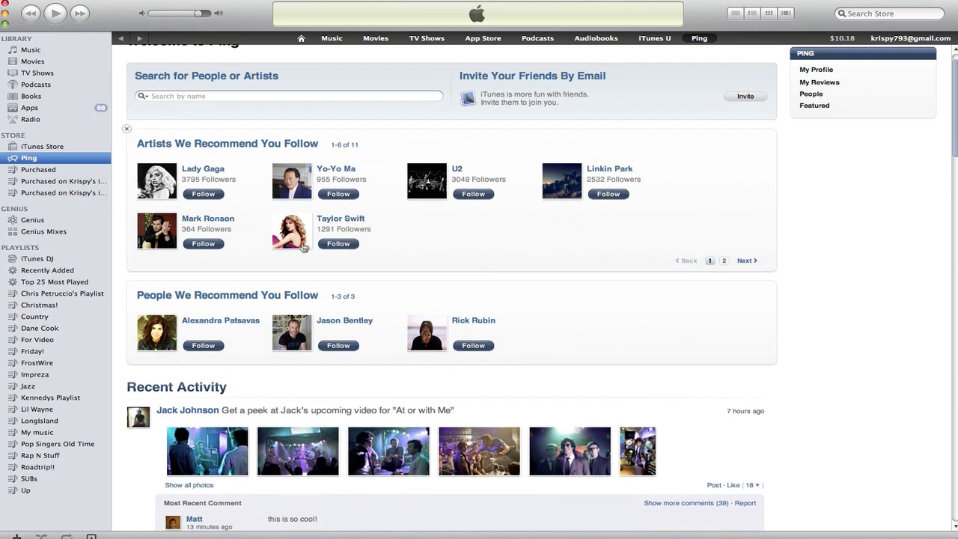
{"action": "scroll", "scroll_direction": "down", "scroll_amount": 3}
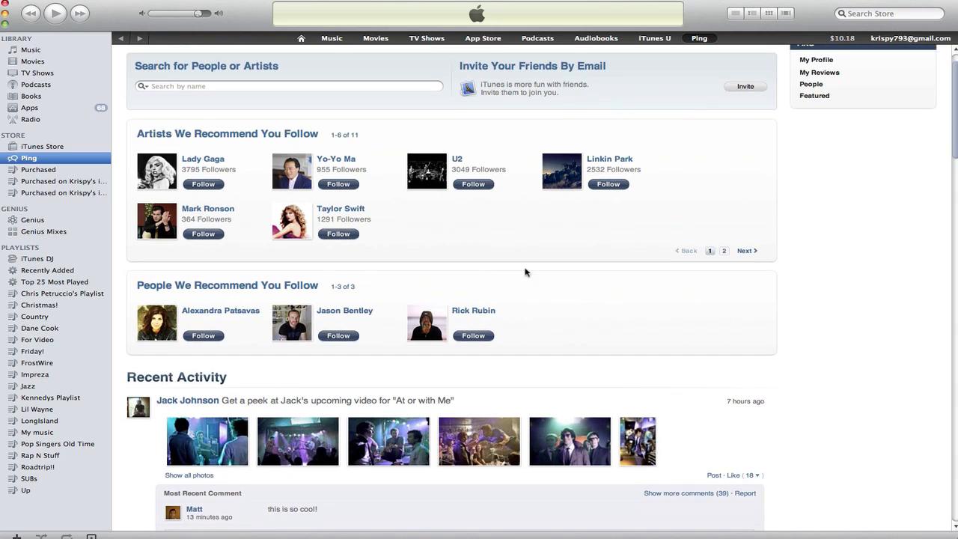
{"action": "scroll", "scroll_direction": "down", "scroll_amount": 3}
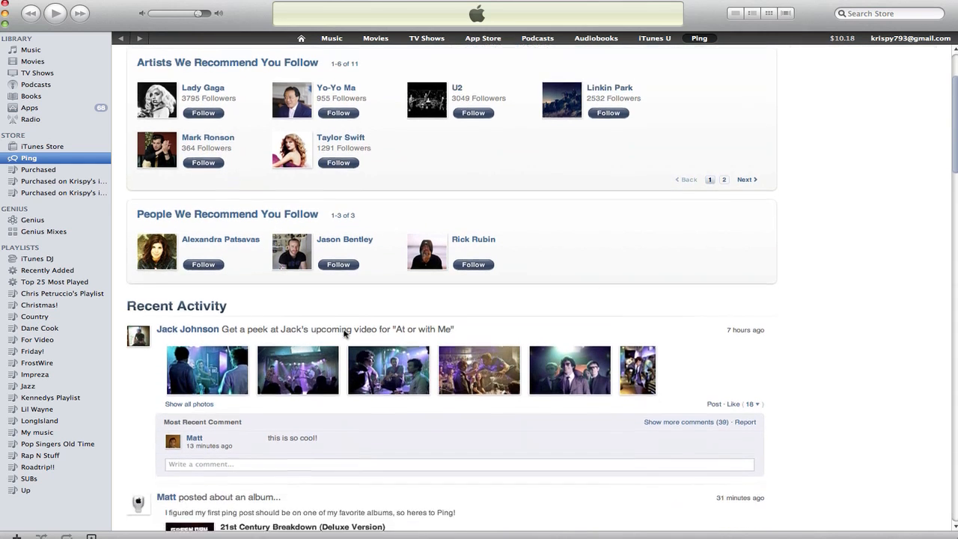
{"action": "scroll", "scroll_direction": "down", "scroll_amount": 3}
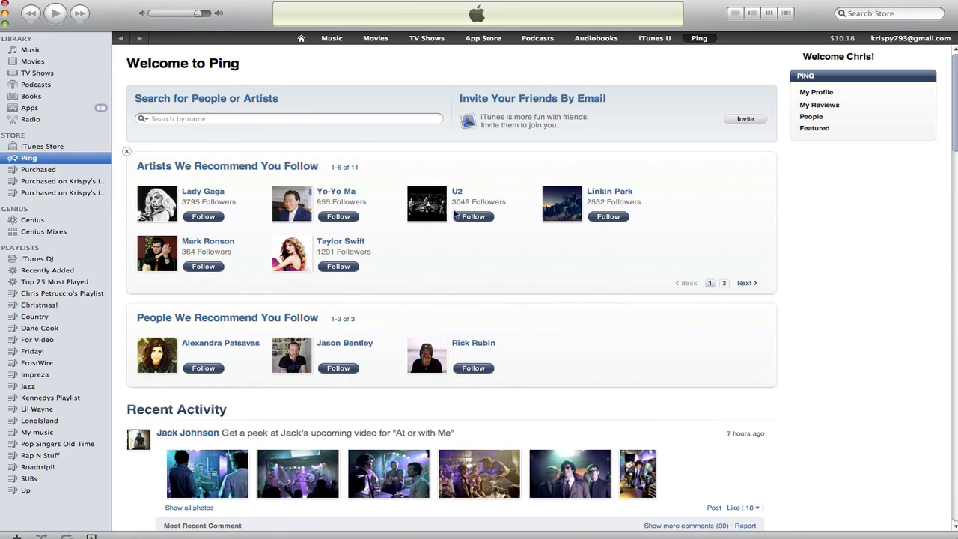
{"action": "mouse_move", "coordinate": [520, 233]}
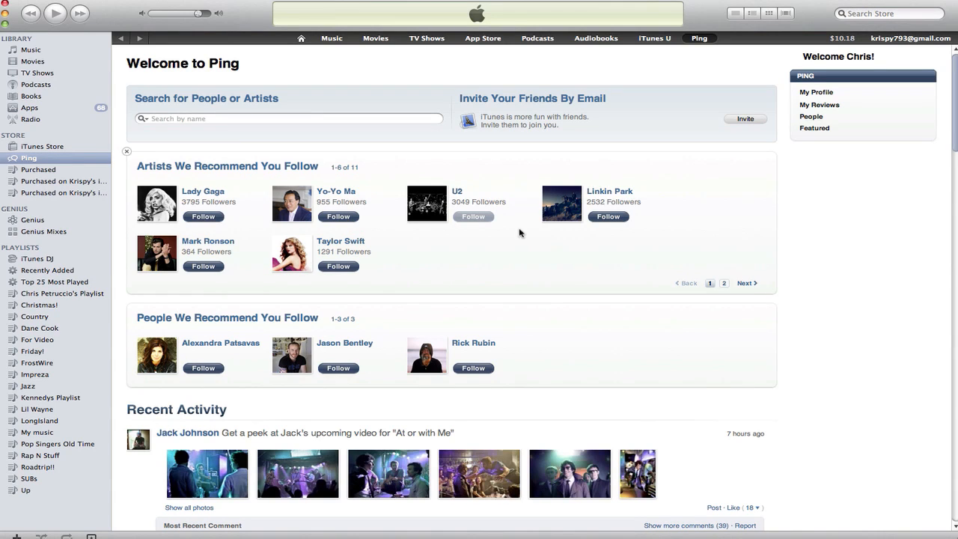
{"action": "left_click", "coordinate": [472, 217]}
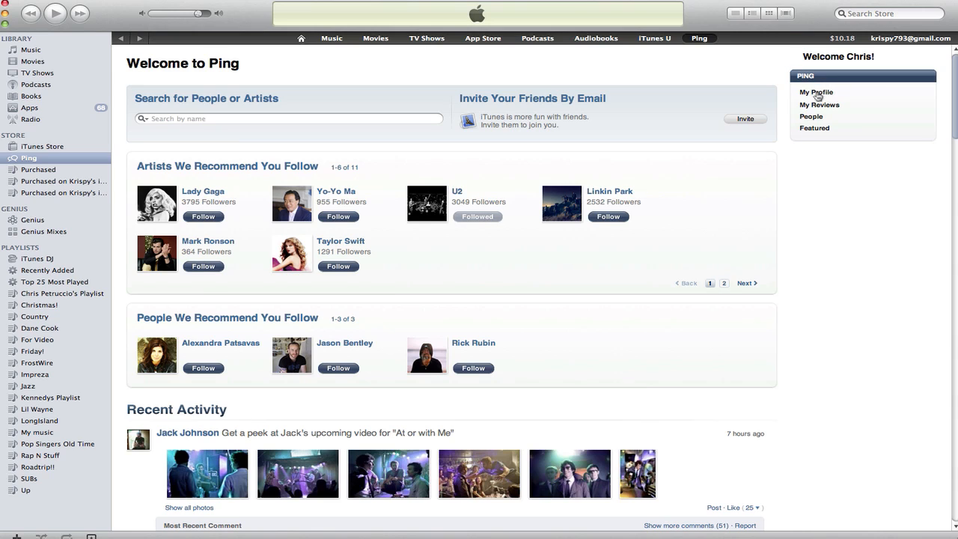
{"action": "mouse_move", "coordinate": [833, 110]}
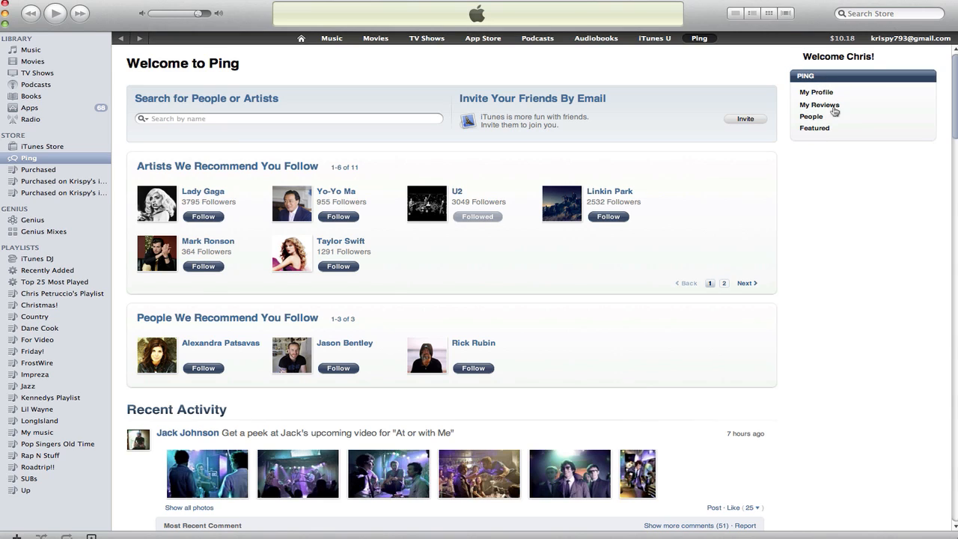
{"action": "left_click", "coordinate": [816, 92]}
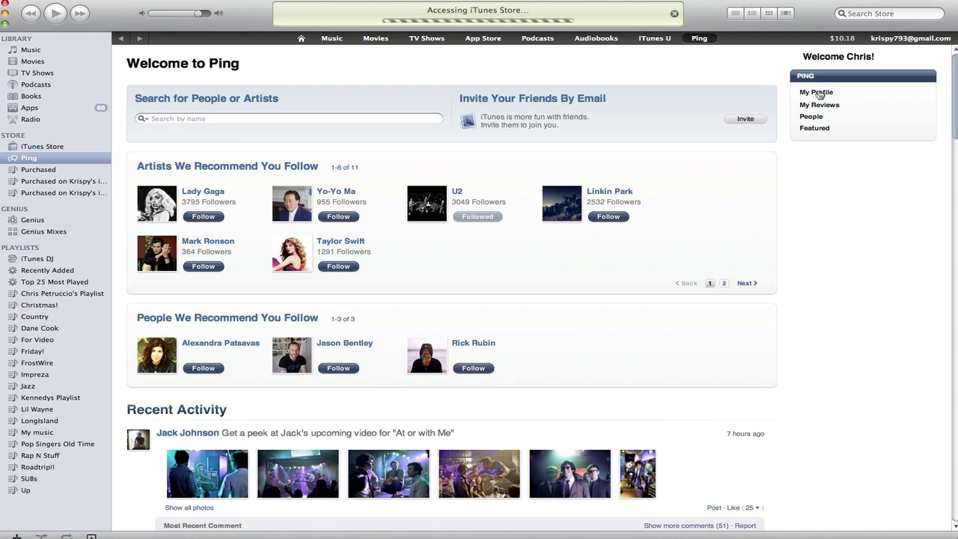
{"action": "left_click", "coordinate": [816, 92]}
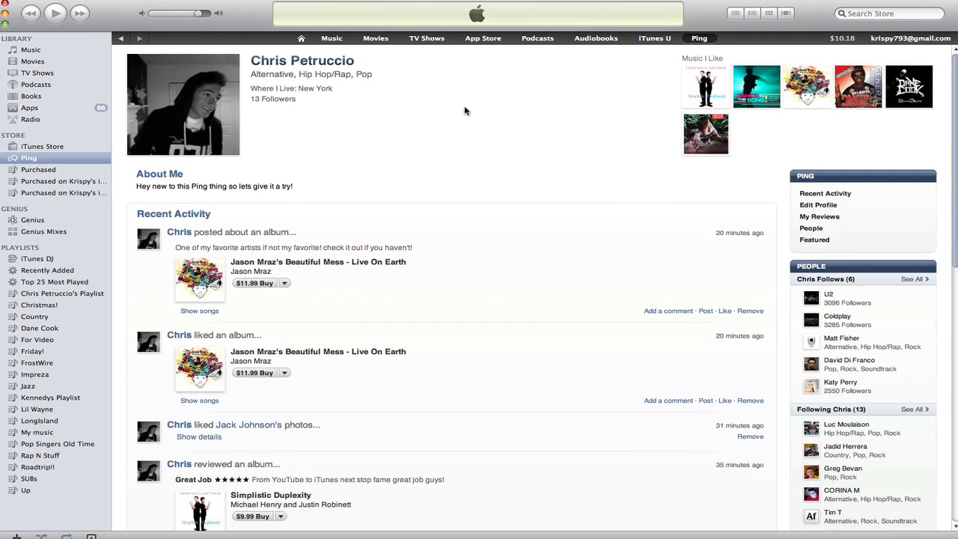
{"action": "mouse_move", "coordinate": [230, 91]}
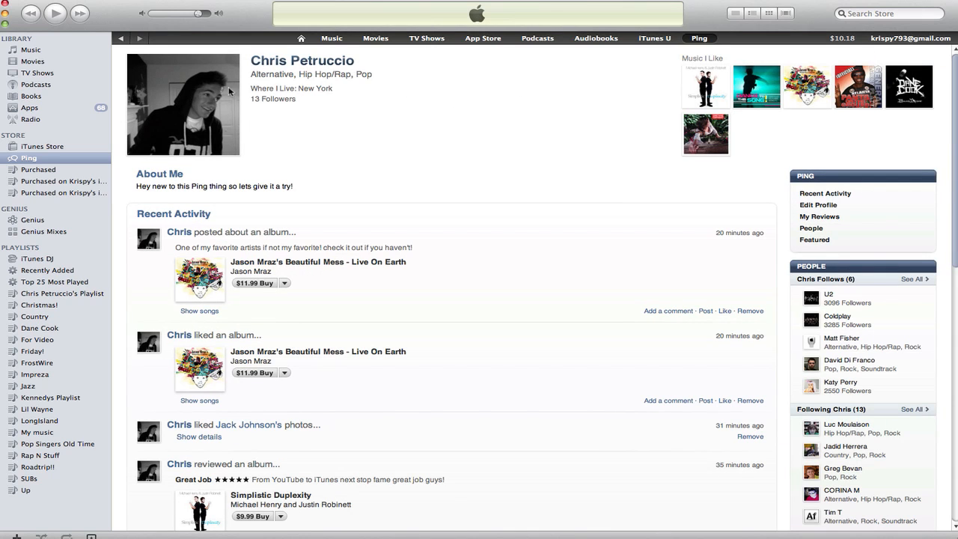
{"action": "mouse_move", "coordinate": [248, 80]}
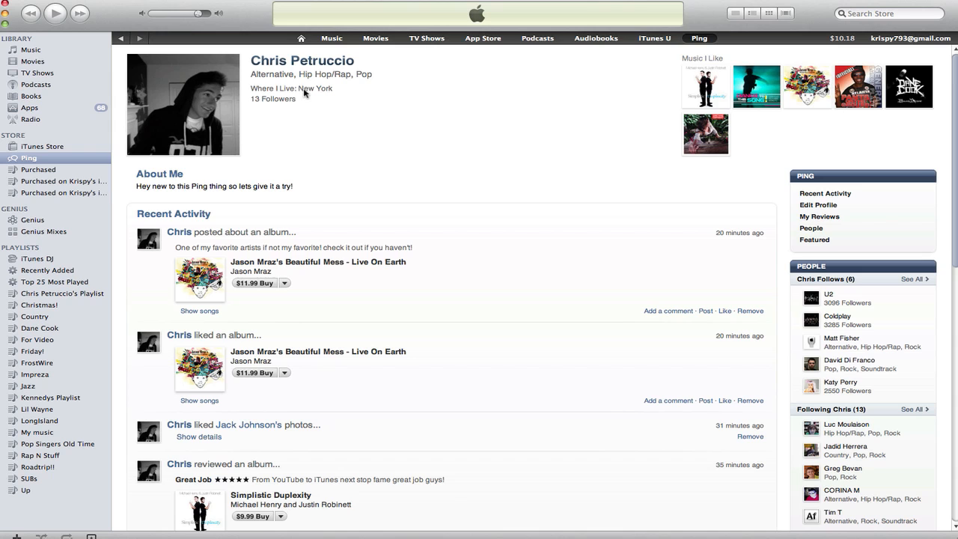
{"action": "mouse_move", "coordinate": [323, 120]}
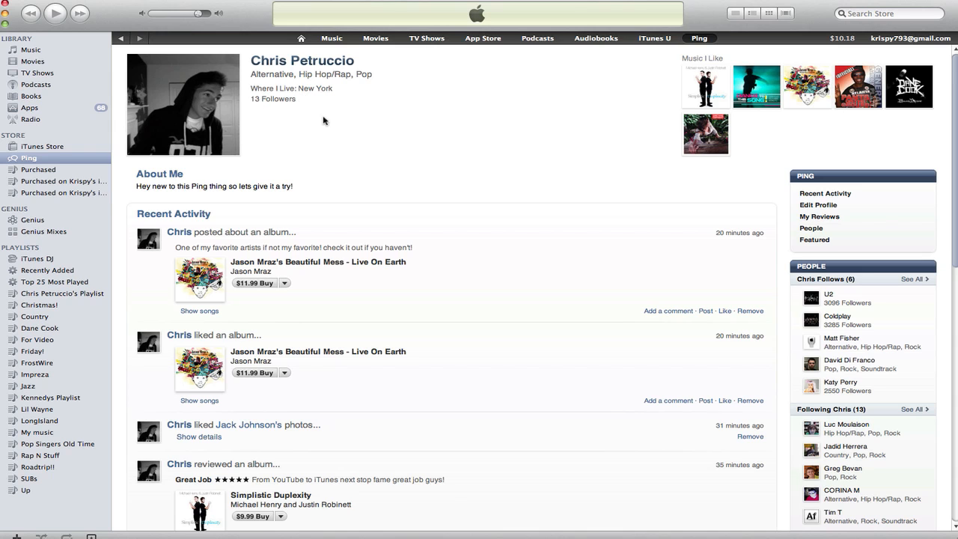
{"action": "scroll", "scroll_direction": "down", "scroll_amount": 3}
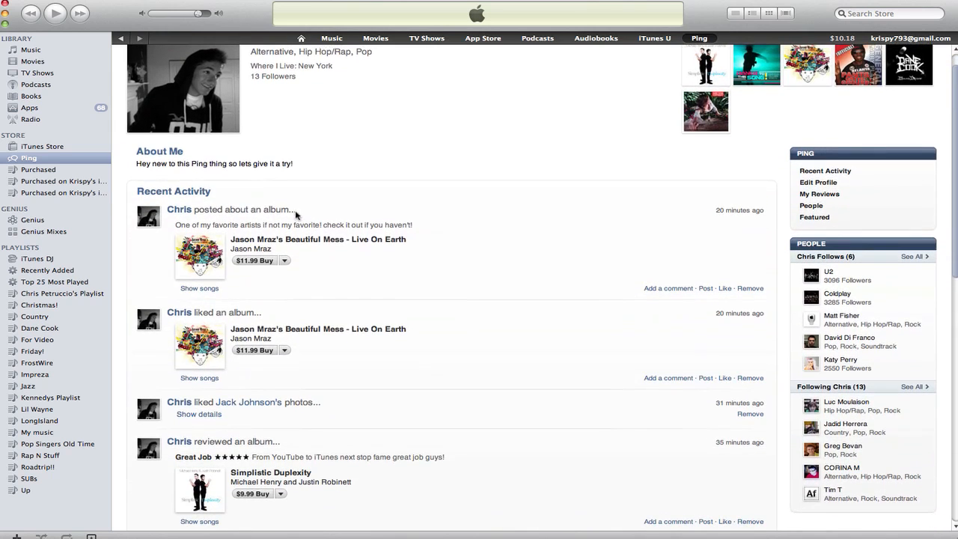
{"action": "mouse_move", "coordinate": [303, 180]}
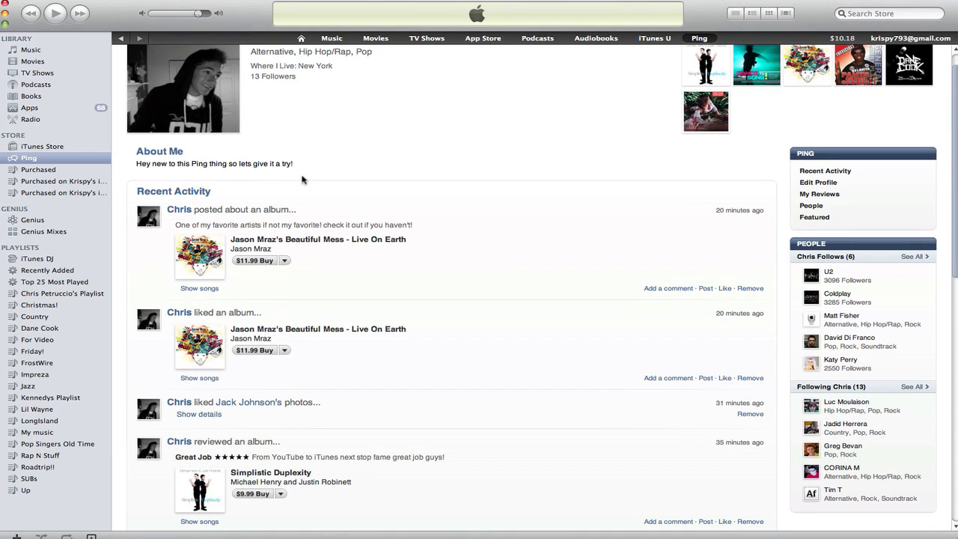
{"action": "mouse_move", "coordinate": [322, 177]}
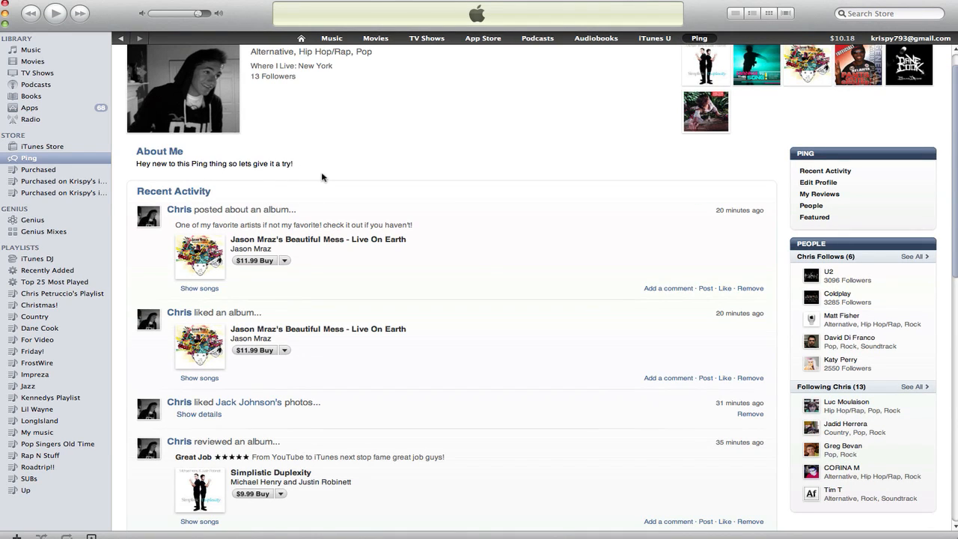
{"action": "scroll", "scroll_direction": "down", "scroll_amount": 3}
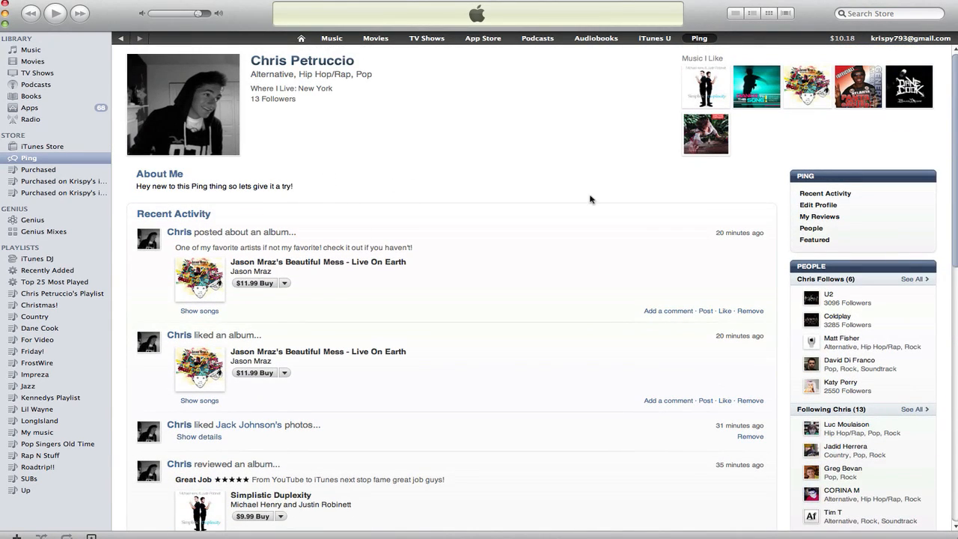
{"action": "mouse_move", "coordinate": [717, 99]}
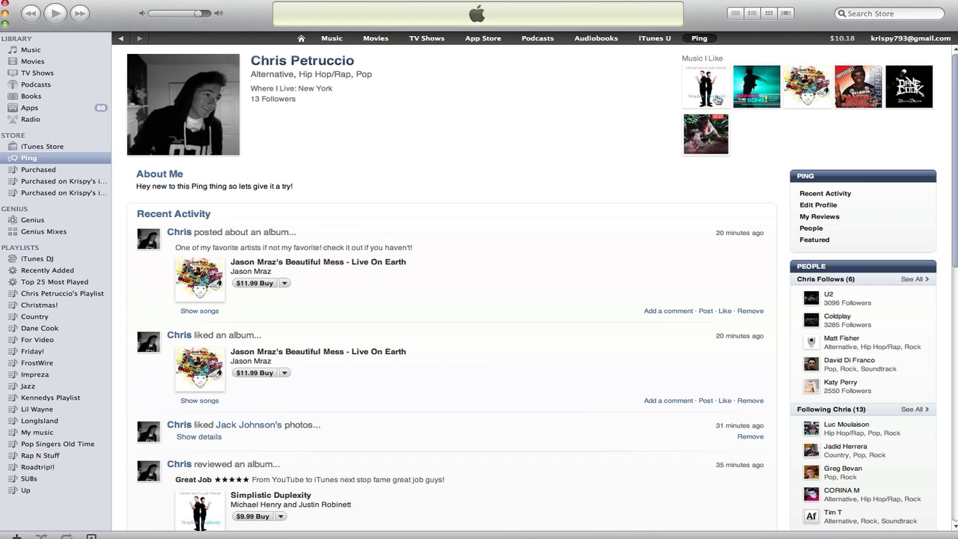
{"action": "mouse_move", "coordinate": [743, 141]}
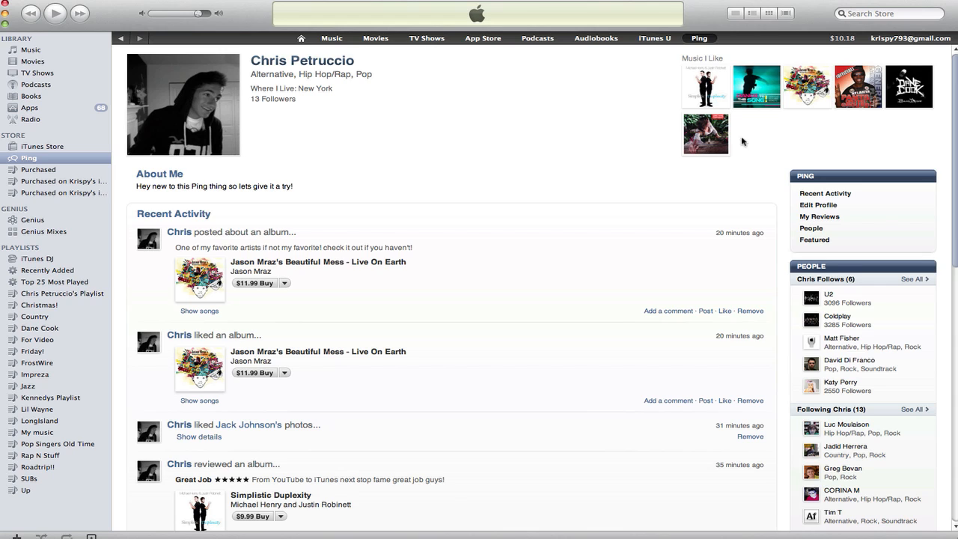
{"action": "left_click", "coordinate": [706, 133]}
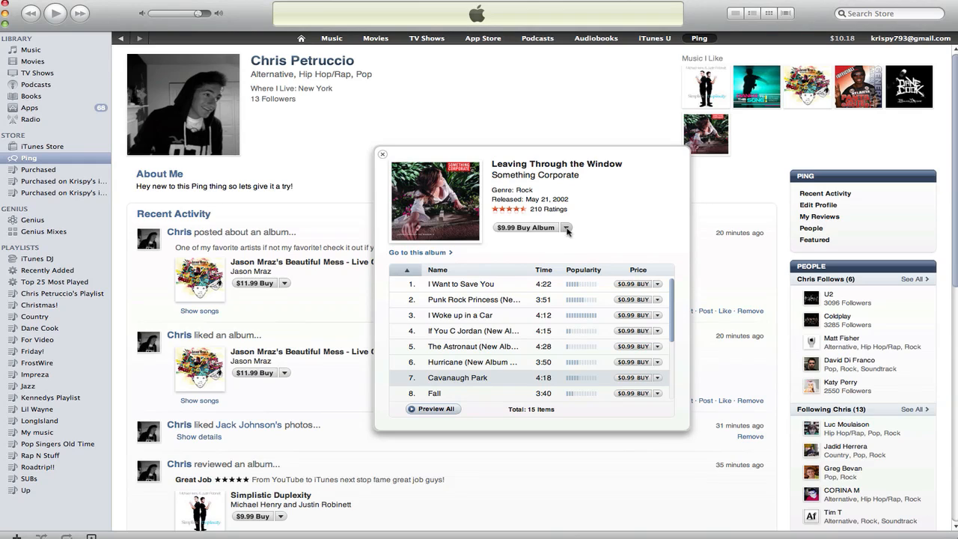
Like Leaving Through the Window and post a message beginning 'Making a video abou'
{"action": "left_click", "coordinate": [566, 227]}
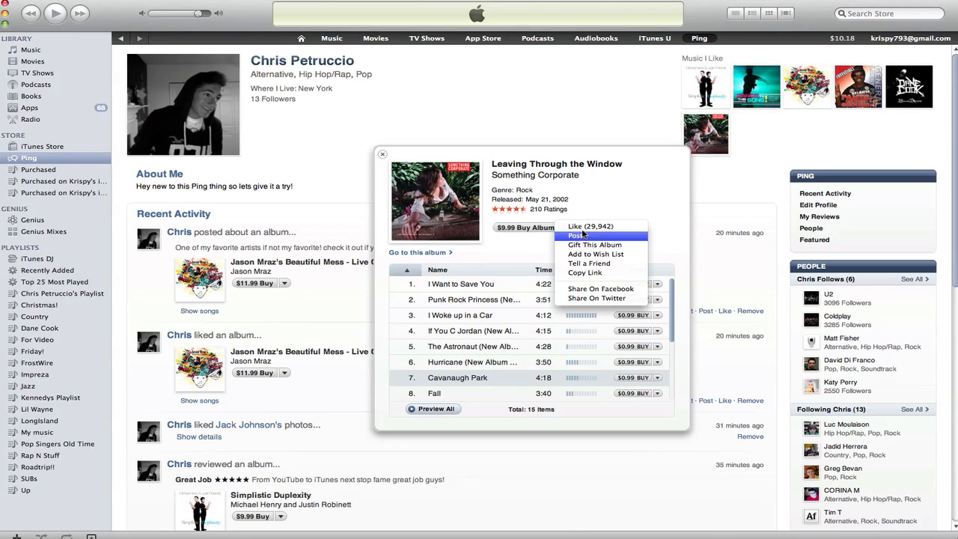
{"action": "left_click", "coordinate": [590, 226]}
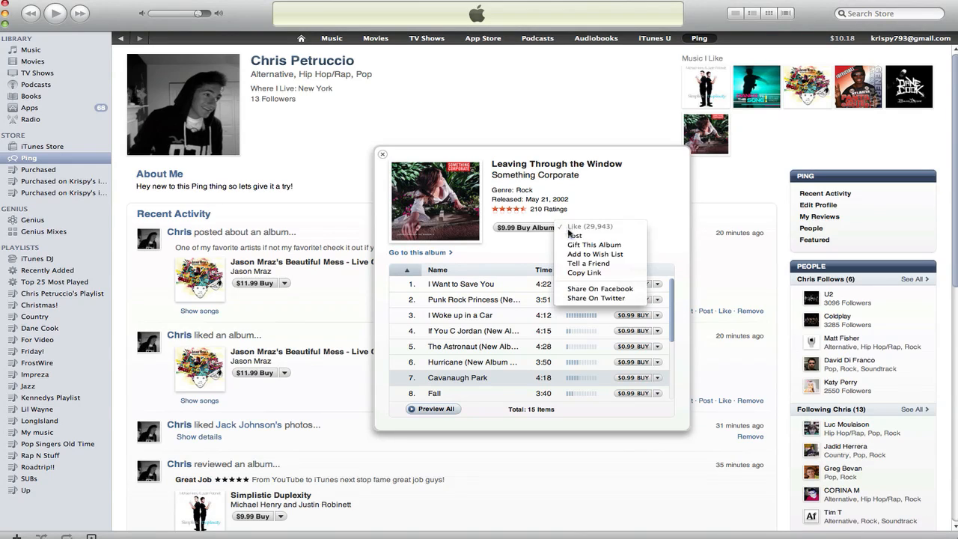
{"action": "left_click", "coordinate": [574, 235]}
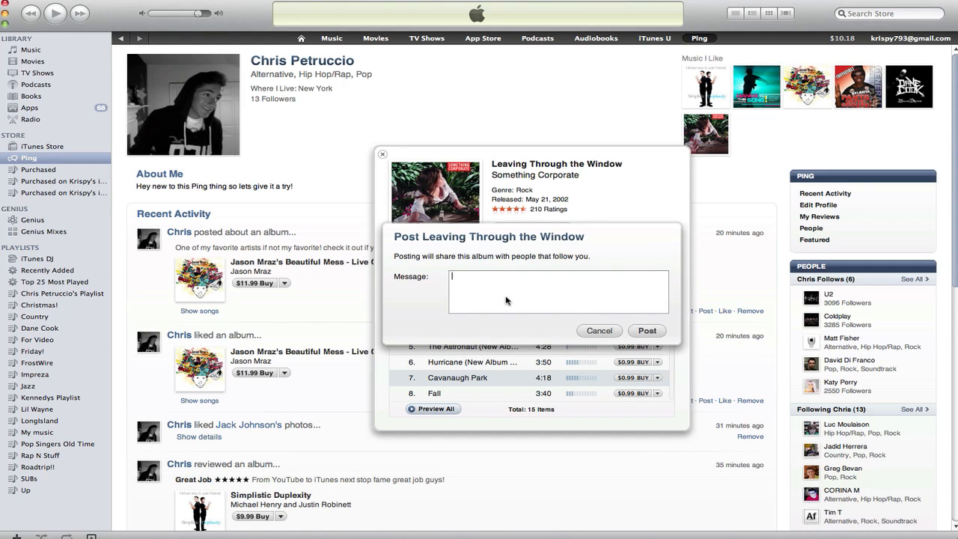
{"action": "type", "text": "Making a"}
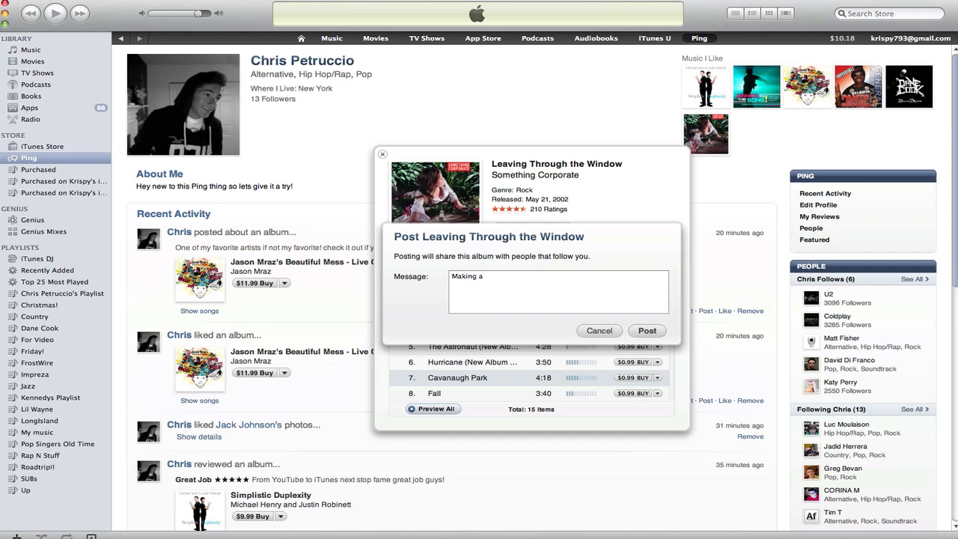
{"action": "type", "text": "video abou"}
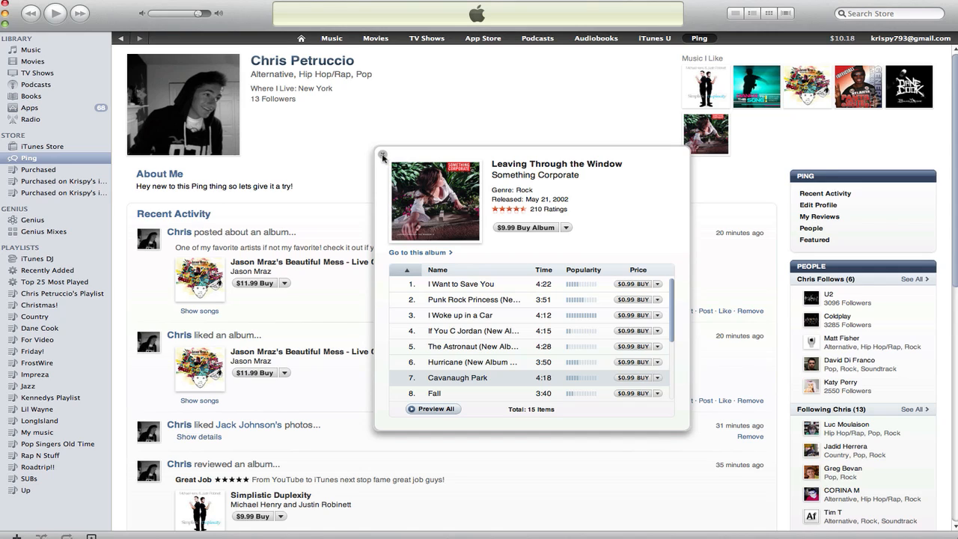
Close the album preview and open the Ping profile for editing
{"action": "left_click", "coordinate": [382, 156]}
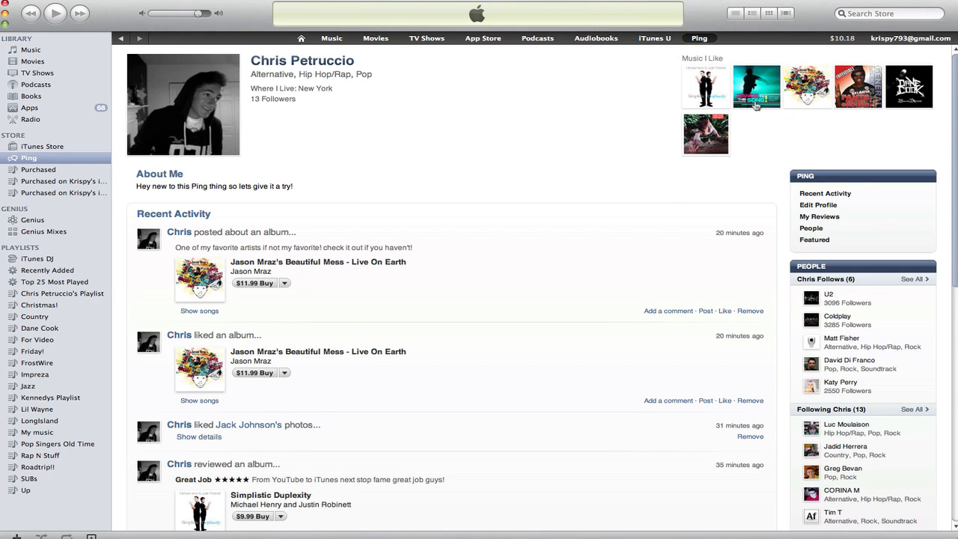
{"action": "mouse_move", "coordinate": [663, 71]}
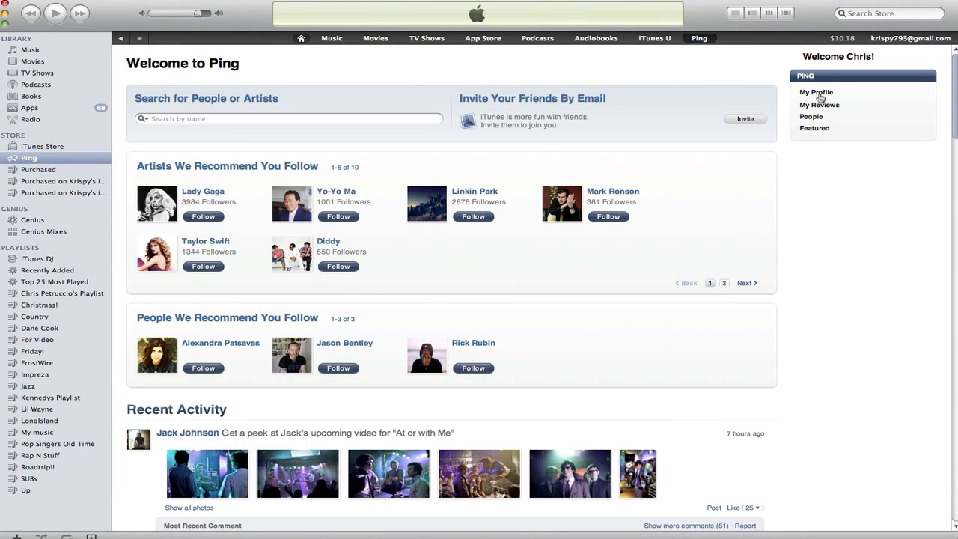
{"action": "left_click", "coordinate": [816, 92]}
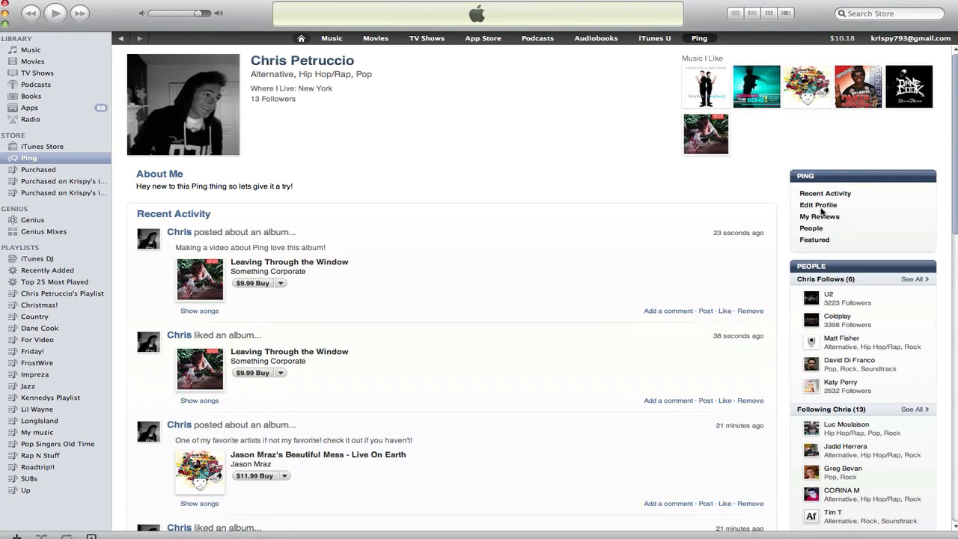
{"action": "left_click", "coordinate": [42, 146]}
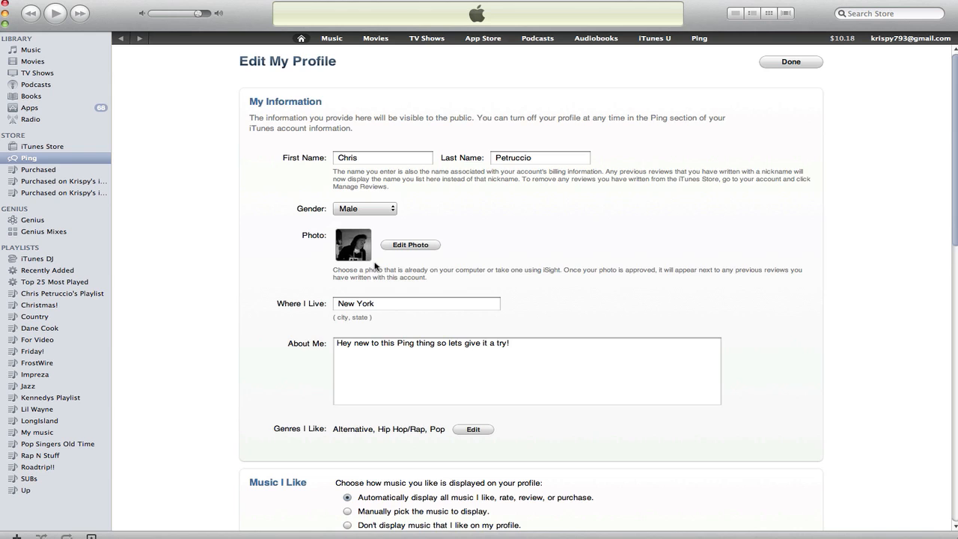
Check genres Alternative, Hip Hop/Rap and Pop, review privacy settings, and save the profile
{"action": "scroll", "scroll_direction": "down", "scroll_amount": 3}
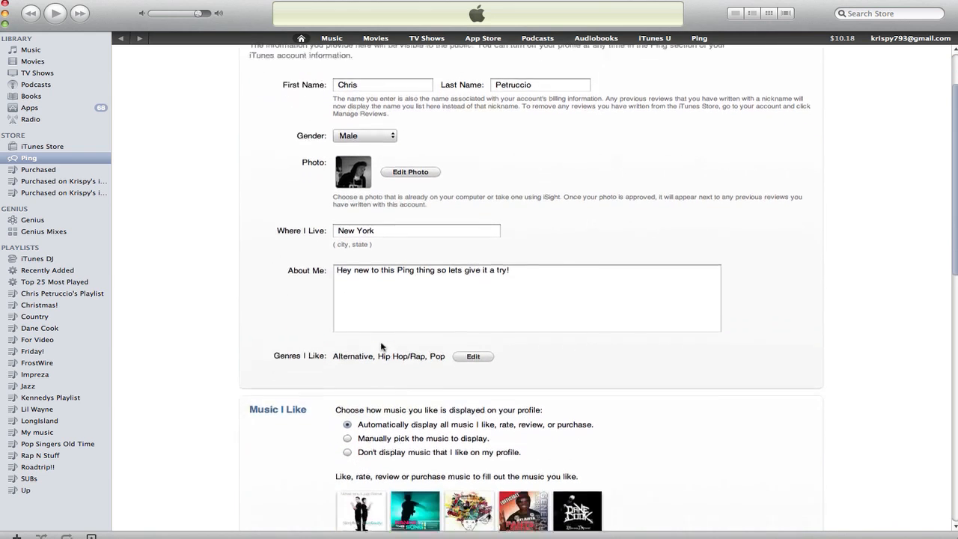
{"action": "left_click", "coordinate": [473, 356]}
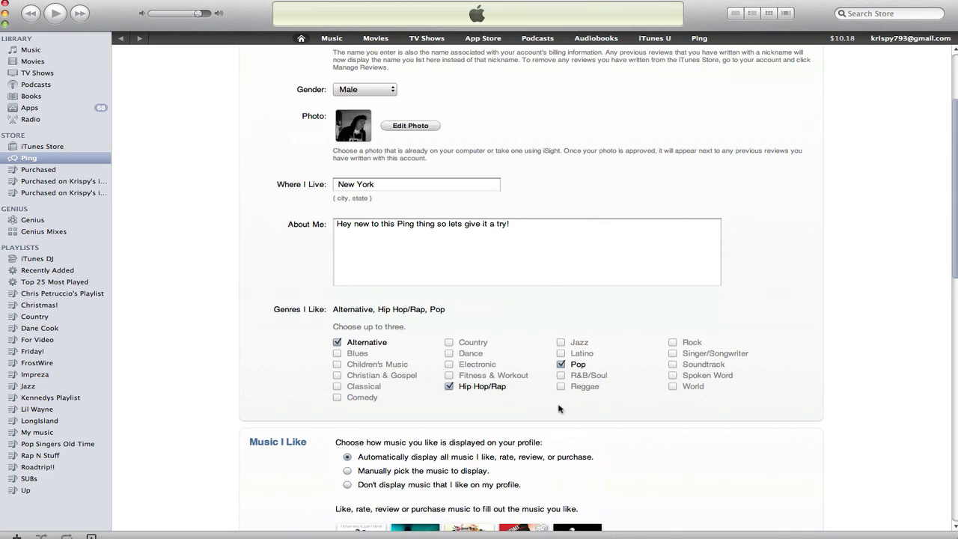
{"action": "mouse_move", "coordinate": [457, 325]}
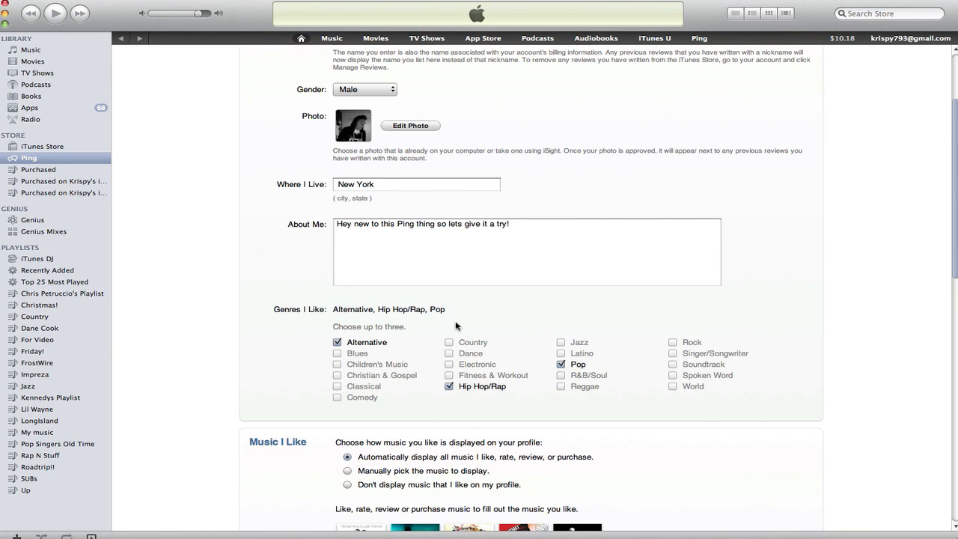
{"action": "scroll", "scroll_direction": "down", "scroll_amount": 3}
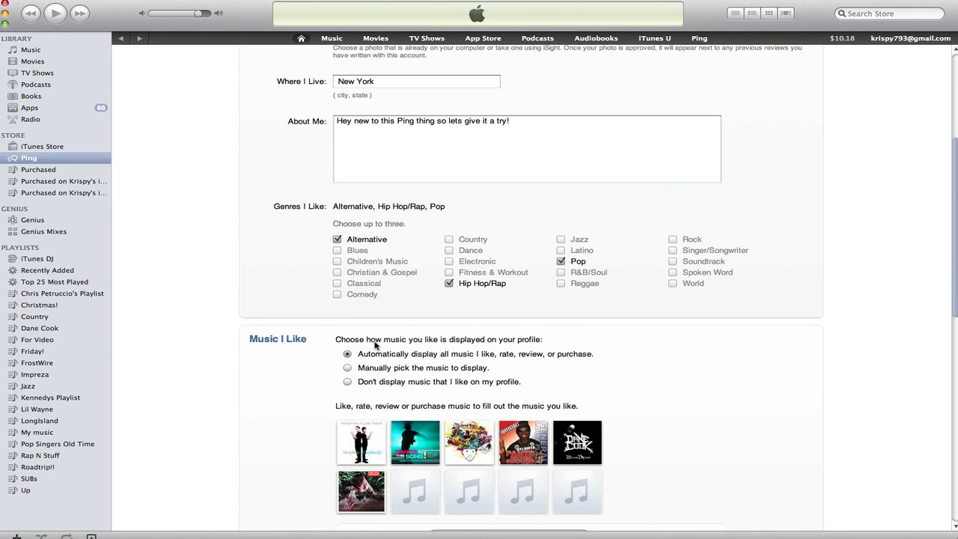
{"action": "scroll", "scroll_direction": "down", "scroll_amount": 3}
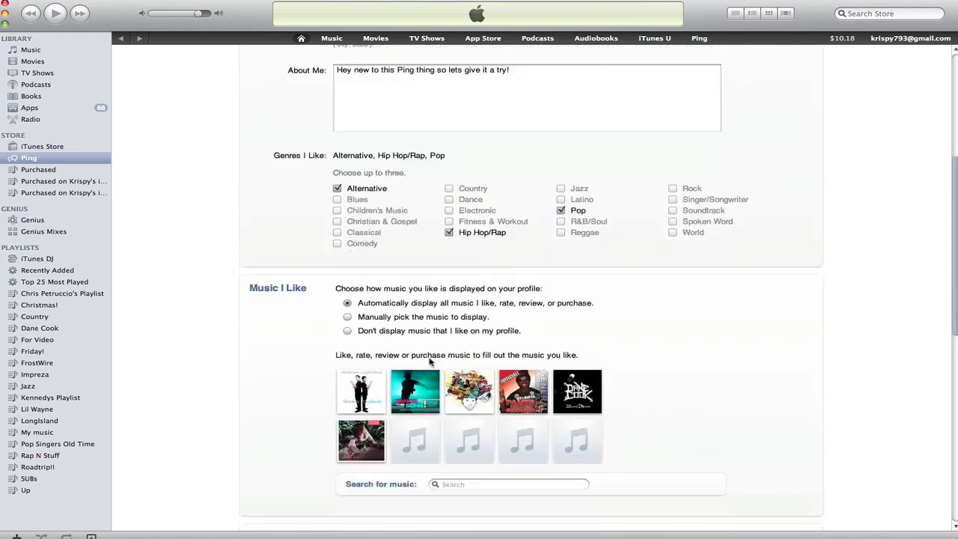
{"action": "scroll", "scroll_direction": "down", "scroll_amount": 3}
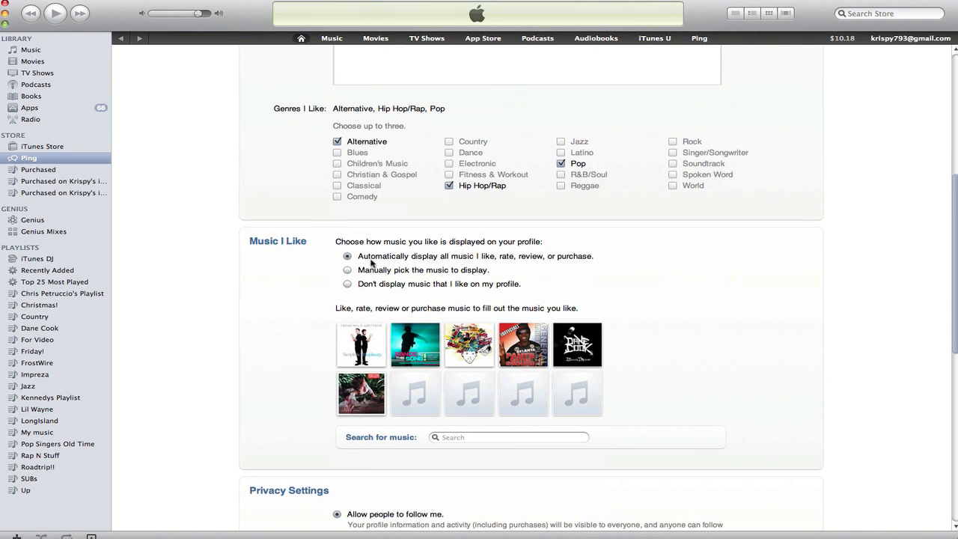
{"action": "mouse_move", "coordinate": [502, 258]}
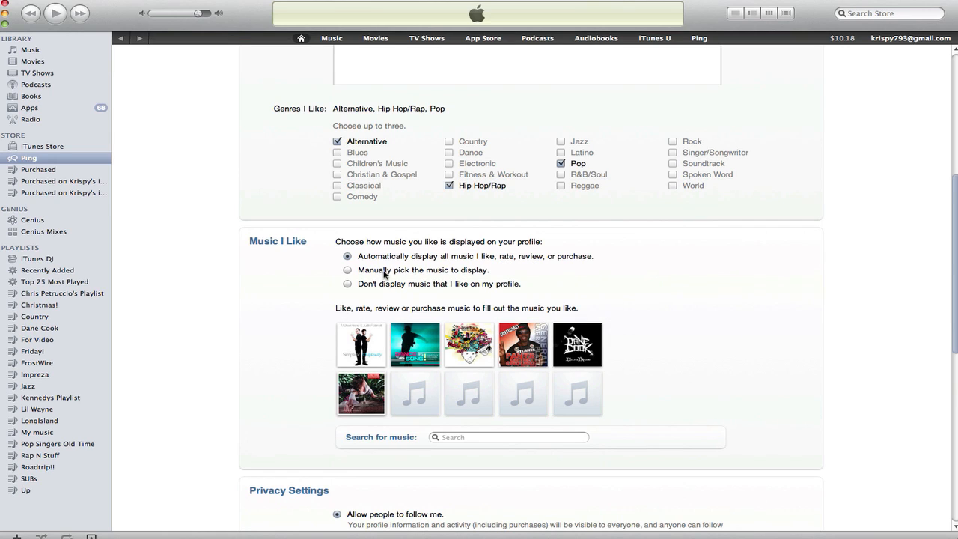
{"action": "mouse_move", "coordinate": [420, 286]}
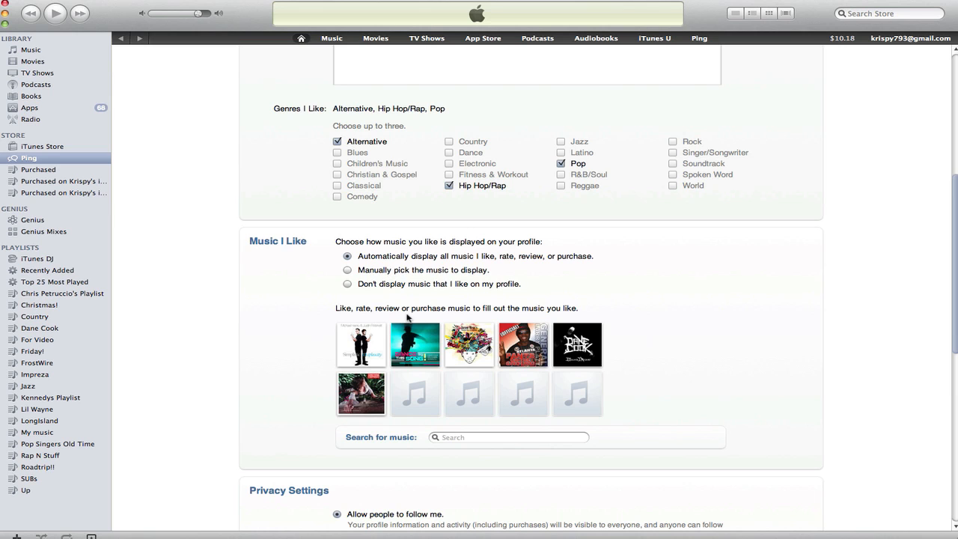
{"action": "scroll", "scroll_direction": "down", "scroll_amount": 3}
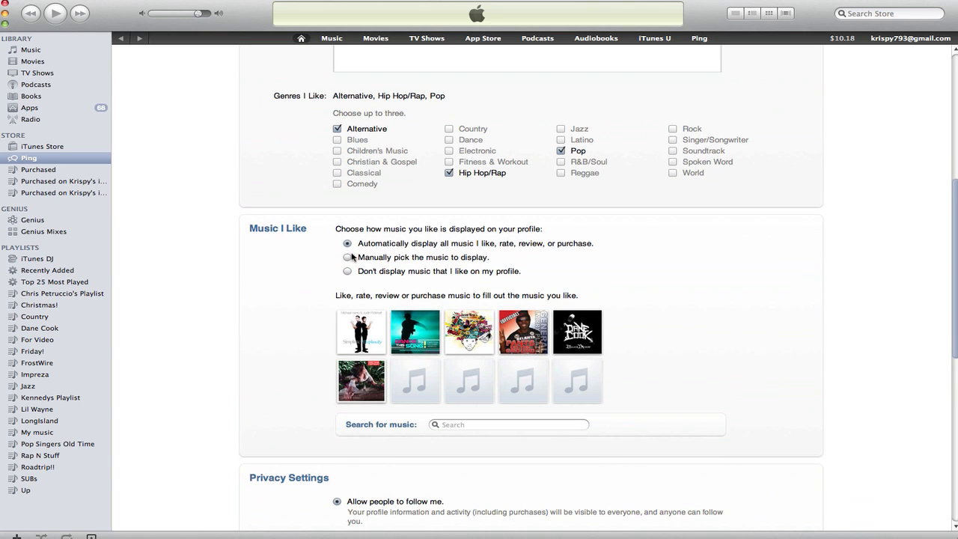
{"action": "scroll", "scroll_direction": "down", "scroll_amount": 3}
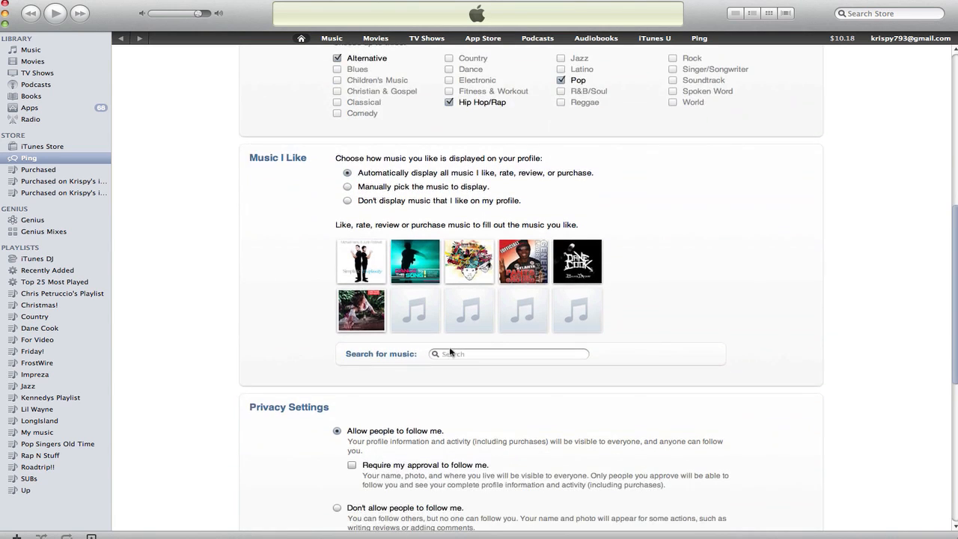
{"action": "scroll", "scroll_direction": "down", "scroll_amount": 3}
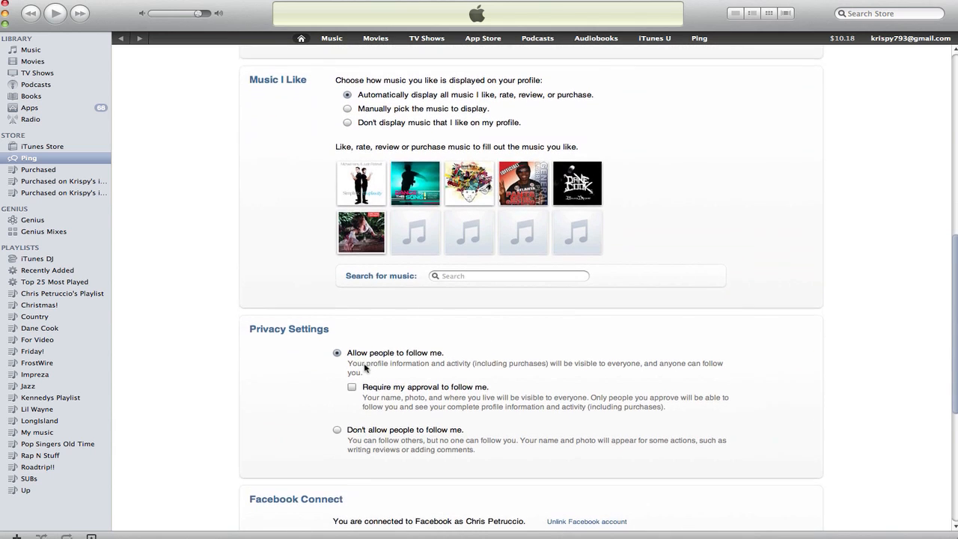
{"action": "scroll", "scroll_direction": "down", "scroll_amount": 3}
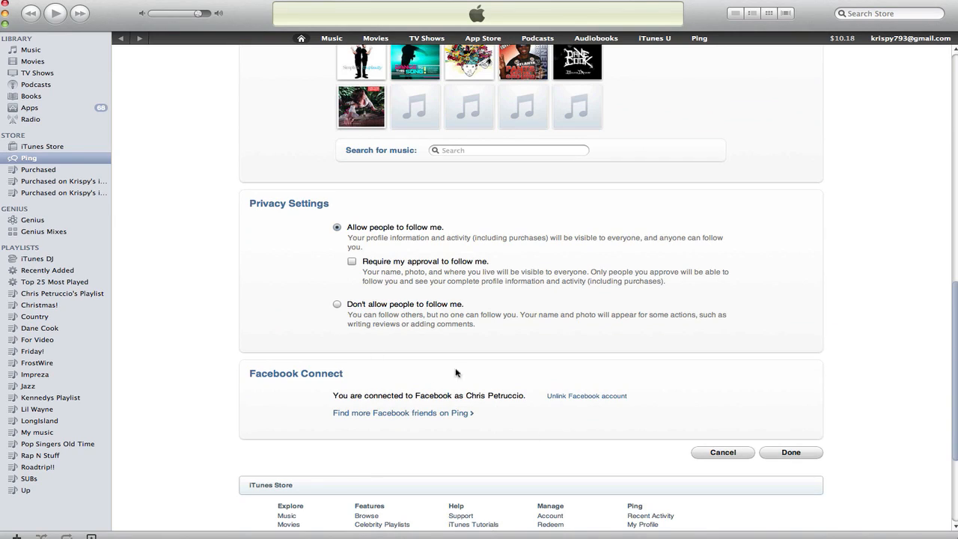
{"action": "mouse_move", "coordinate": [791, 453]}
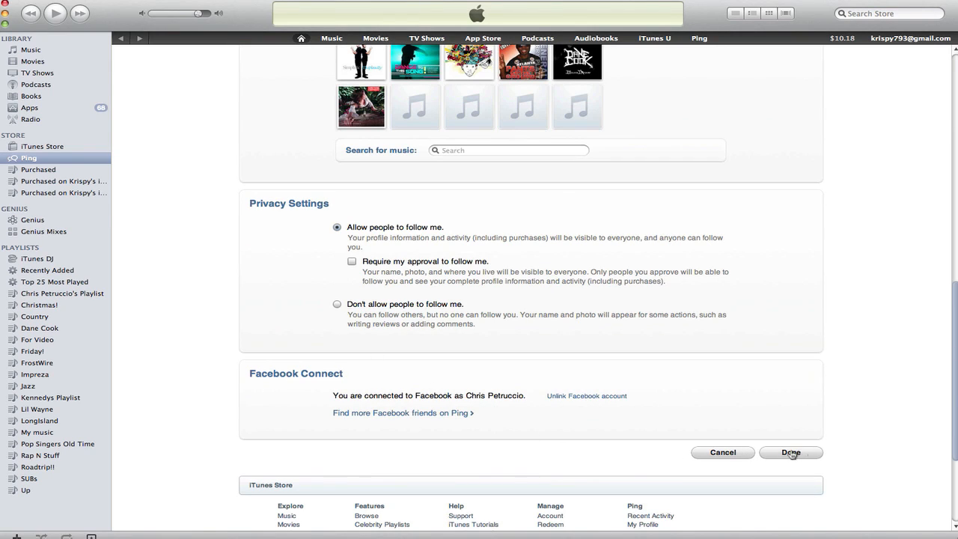
{"action": "mouse_move", "coordinate": [739, 329]}
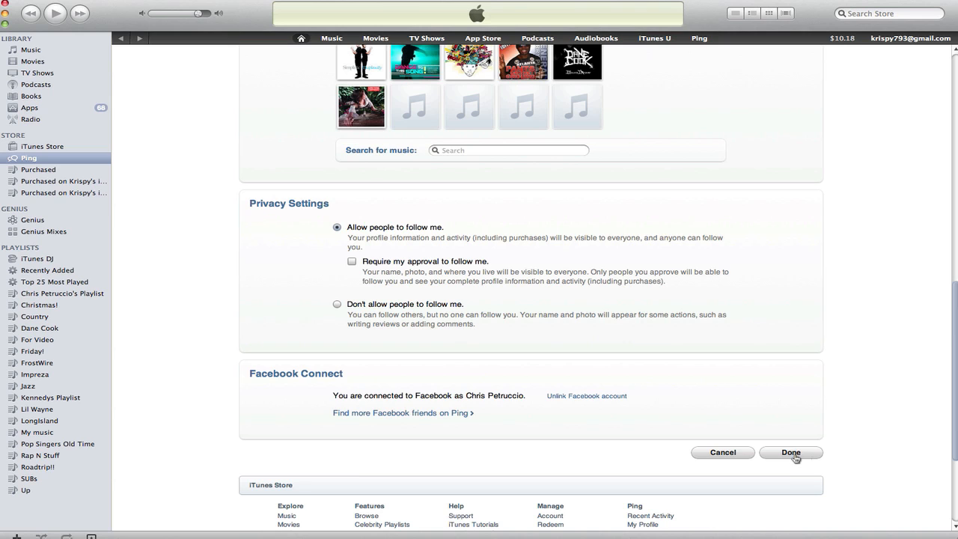
{"action": "left_click", "coordinate": [791, 453]}
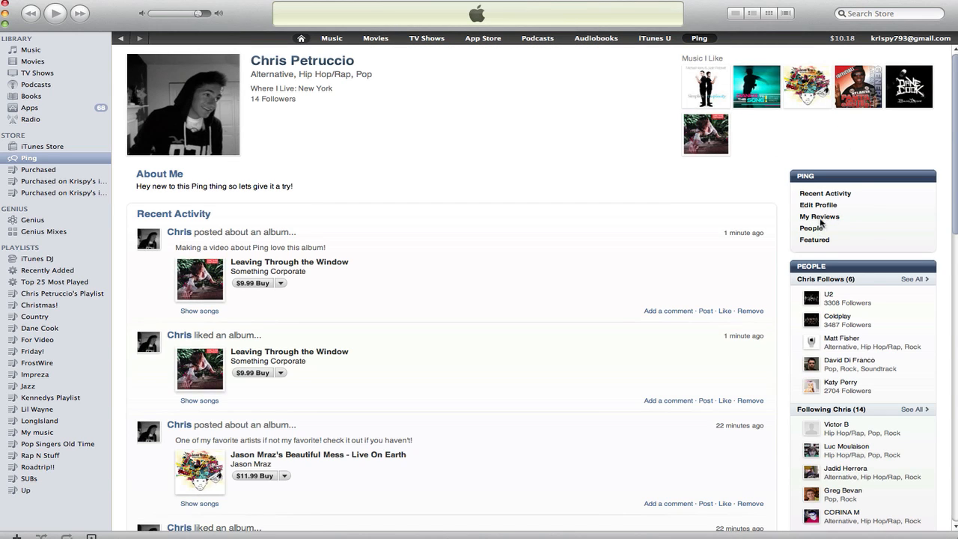
{"action": "mouse_move", "coordinate": [820, 220]}
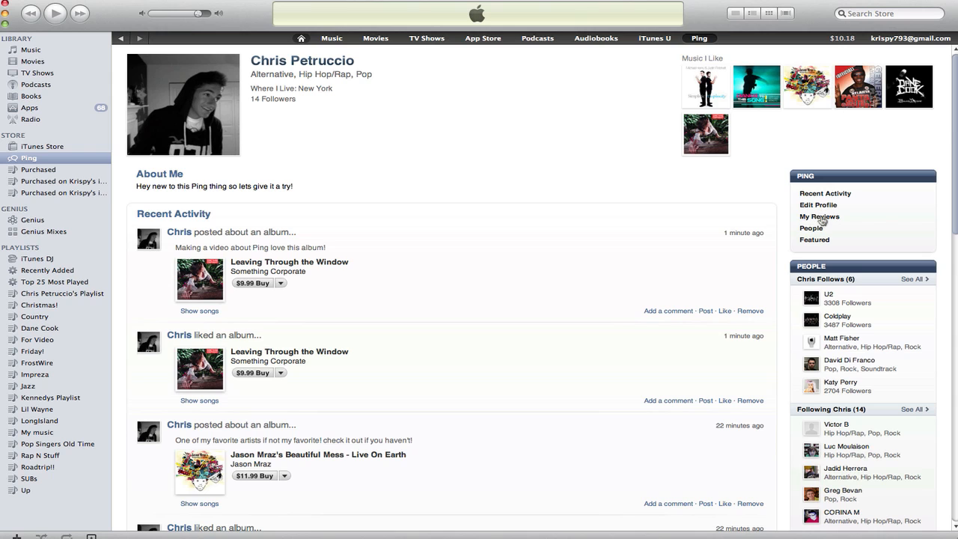
{"action": "left_click", "coordinate": [819, 216]}
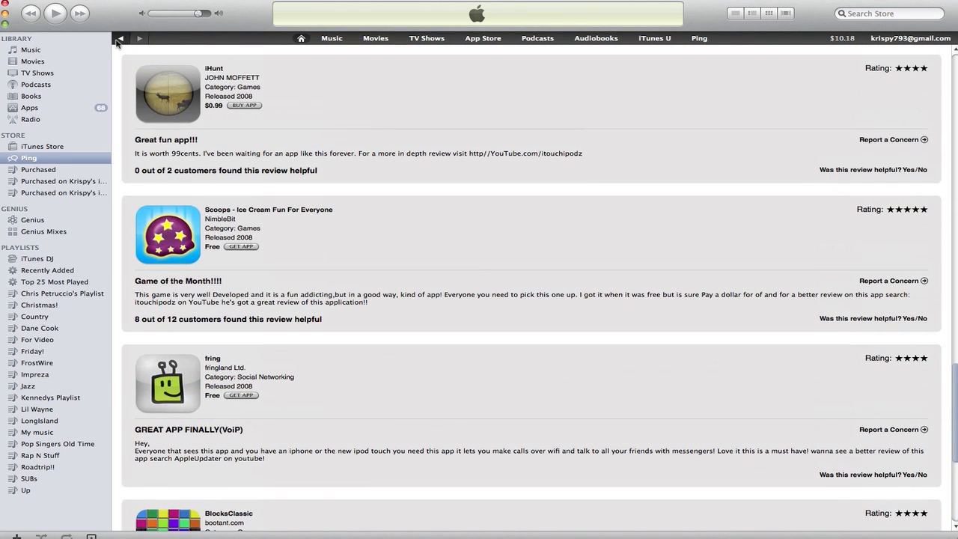
{"action": "left_click", "coordinate": [119, 38]}
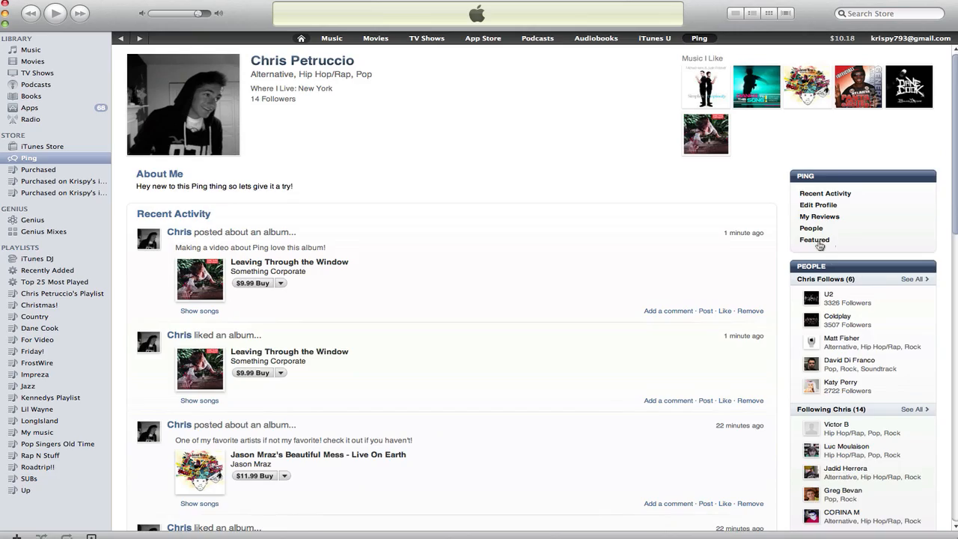
{"action": "left_click", "coordinate": [814, 240]}
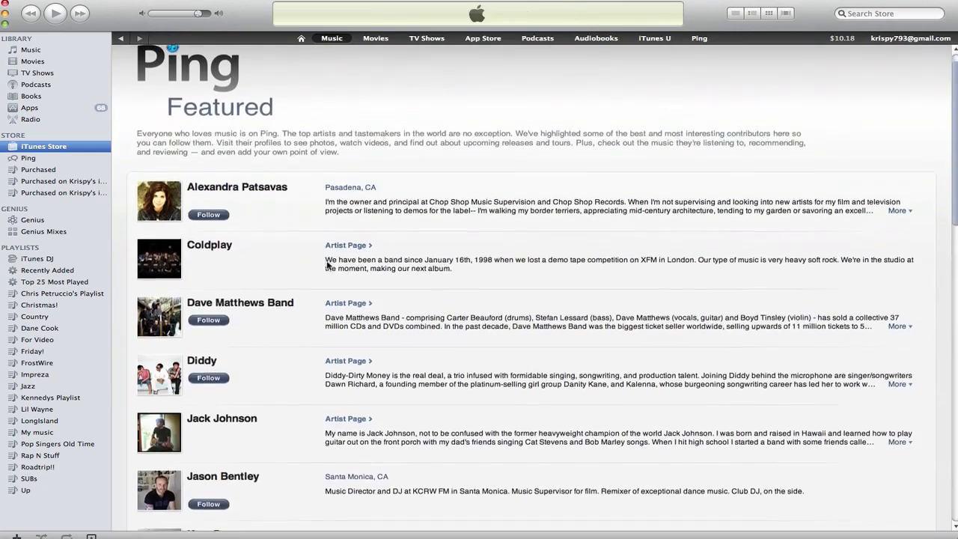
{"action": "scroll", "scroll_direction": "down", "scroll_amount": 3}
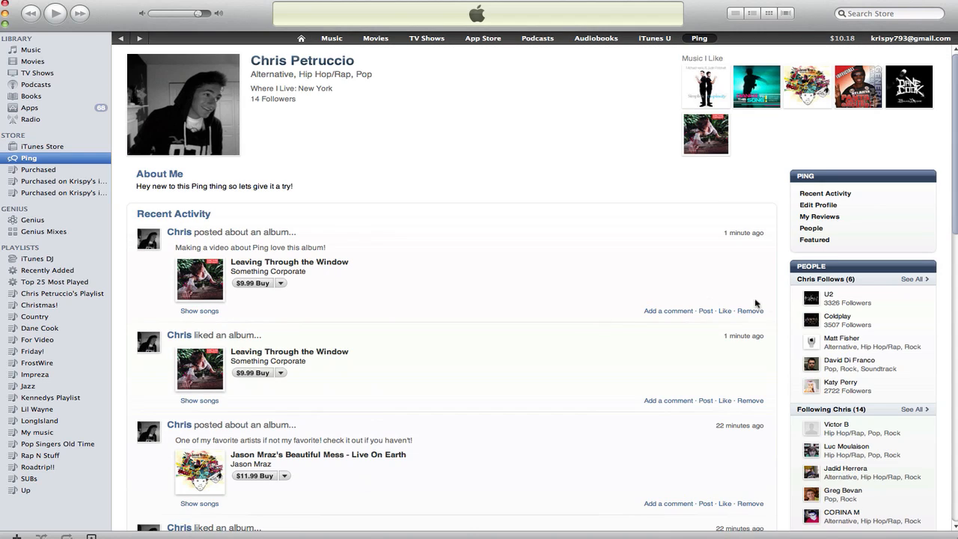
Visit Jack Johnson's artist page, view the fourteen followers, then return to six followed accounts
{"action": "scroll", "scroll_direction": "down", "scroll_amount": 3}
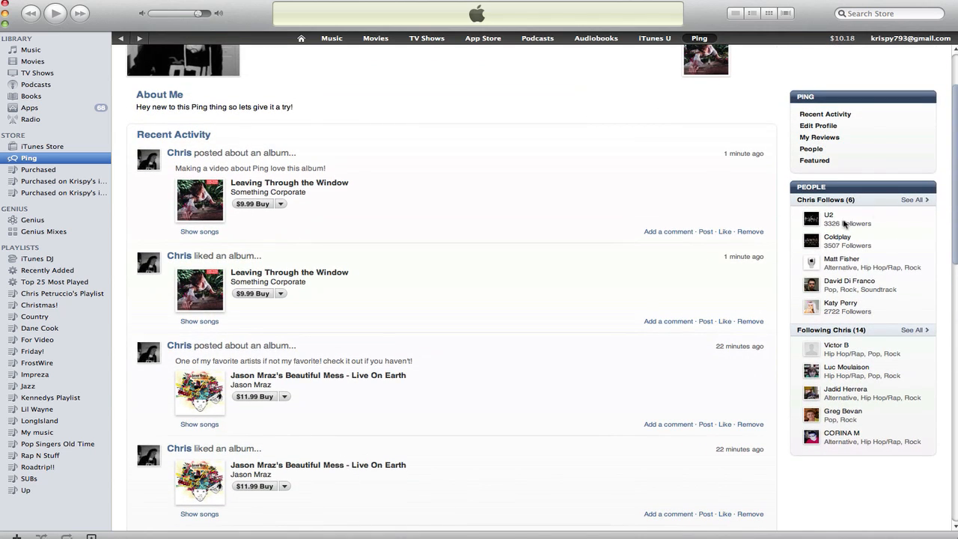
{"action": "mouse_move", "coordinate": [858, 269]}
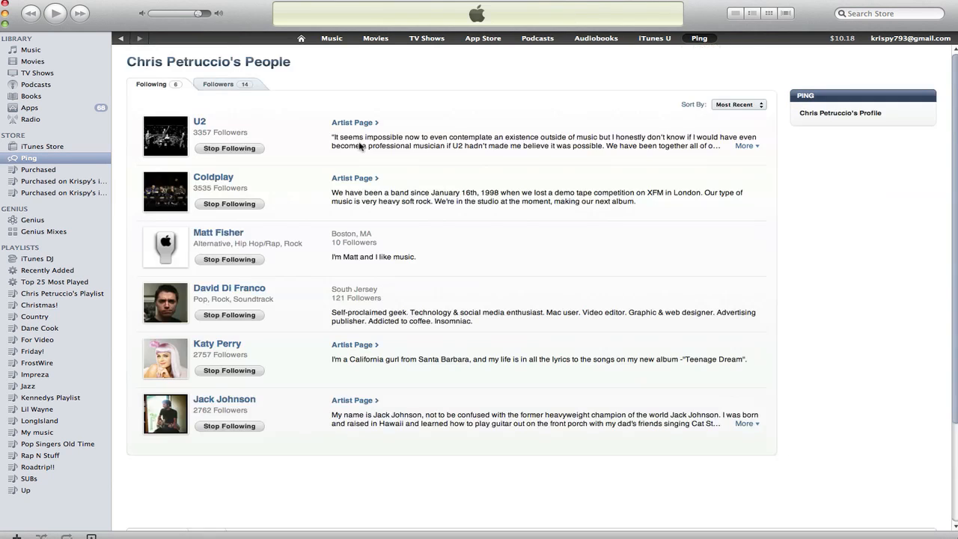
{"action": "mouse_move", "coordinate": [277, 106]}
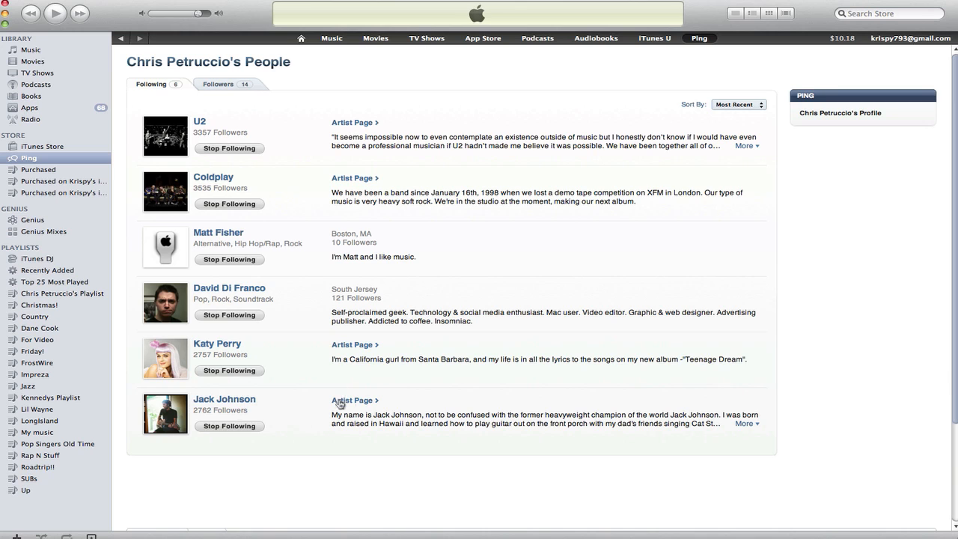
{"action": "left_click", "coordinate": [43, 146]}
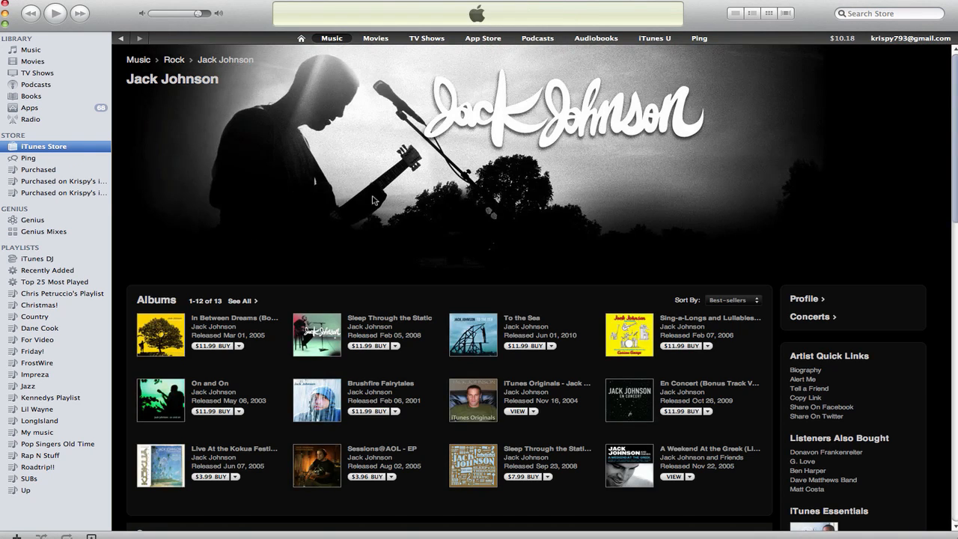
{"action": "scroll", "scroll_direction": "down", "scroll_amount": 3}
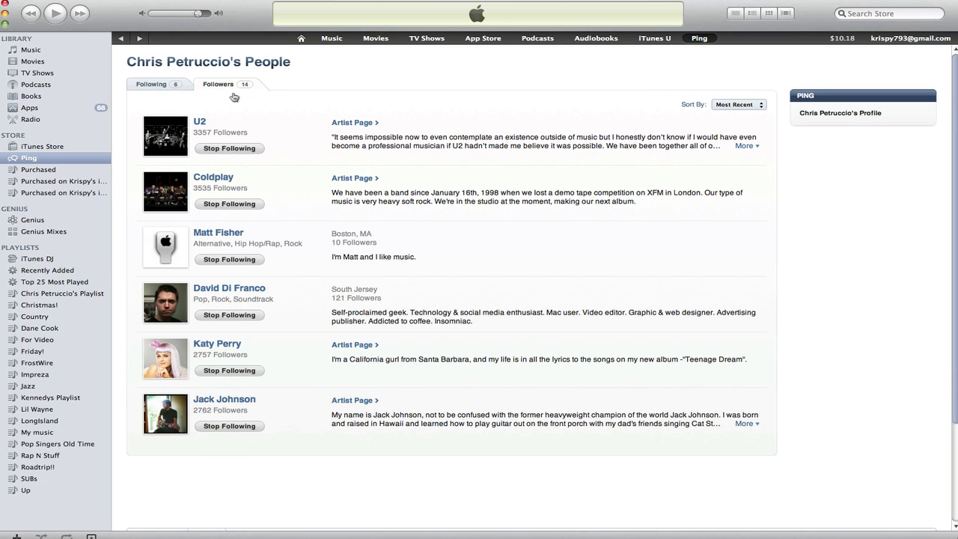
{"action": "scroll", "scroll_direction": "down", "scroll_amount": 3}
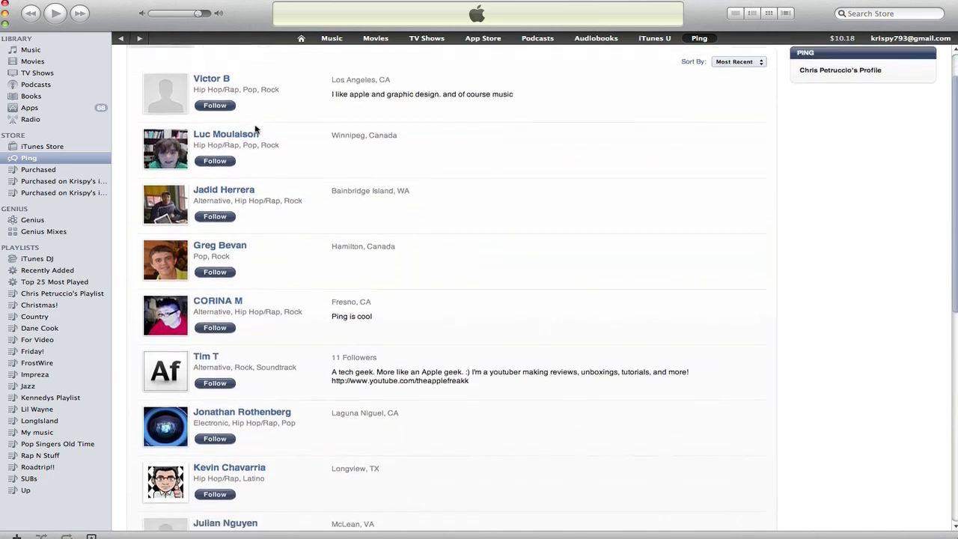
{"action": "scroll", "scroll_direction": "down", "scroll_amount": 3}
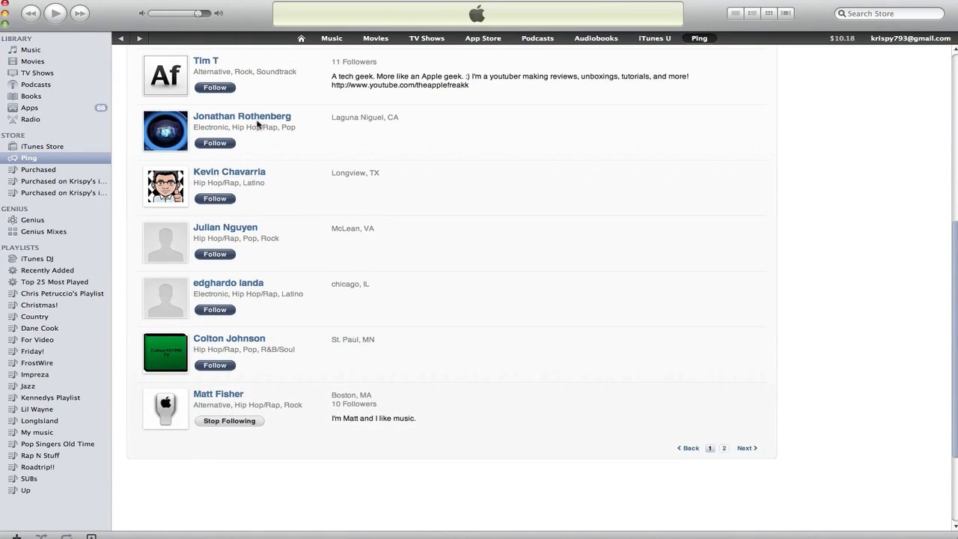
{"action": "left_click", "coordinate": [218, 84]}
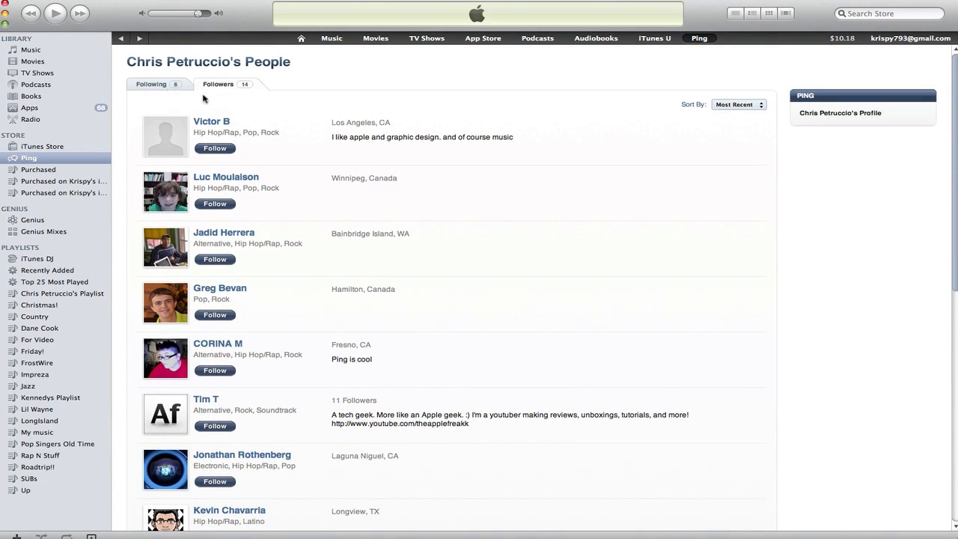
{"action": "left_click", "coordinate": [151, 84]}
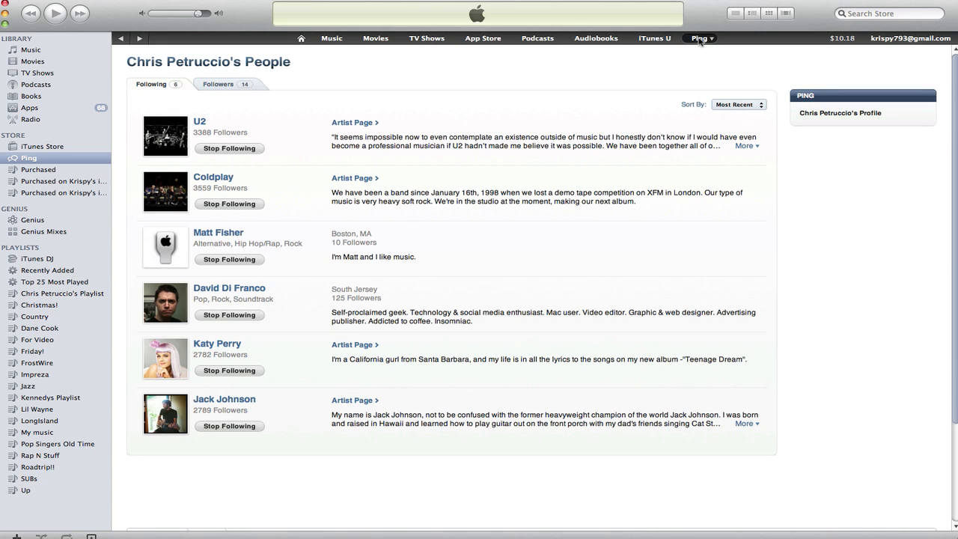
{"action": "left_click", "coordinate": [702, 38]}
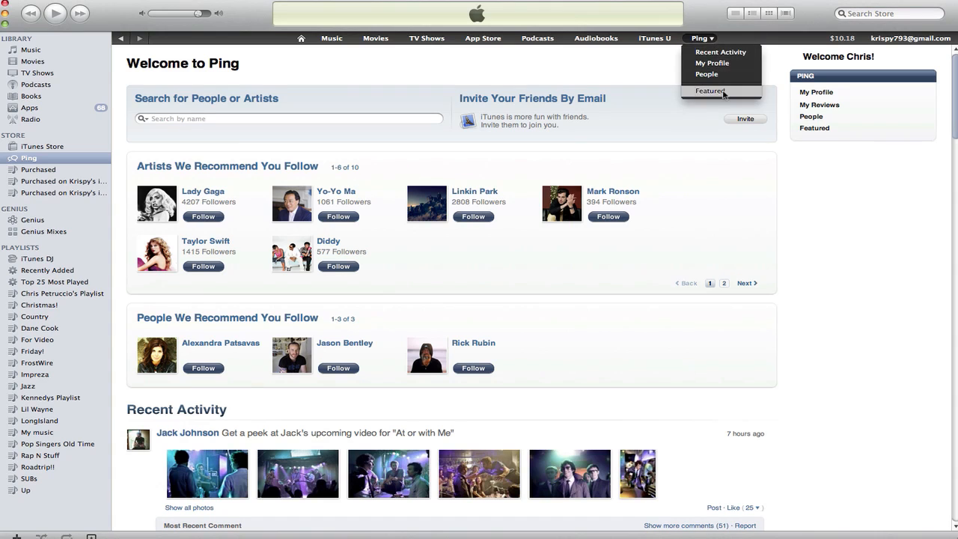
{"action": "scroll", "scroll_direction": "down", "scroll_amount": 3}
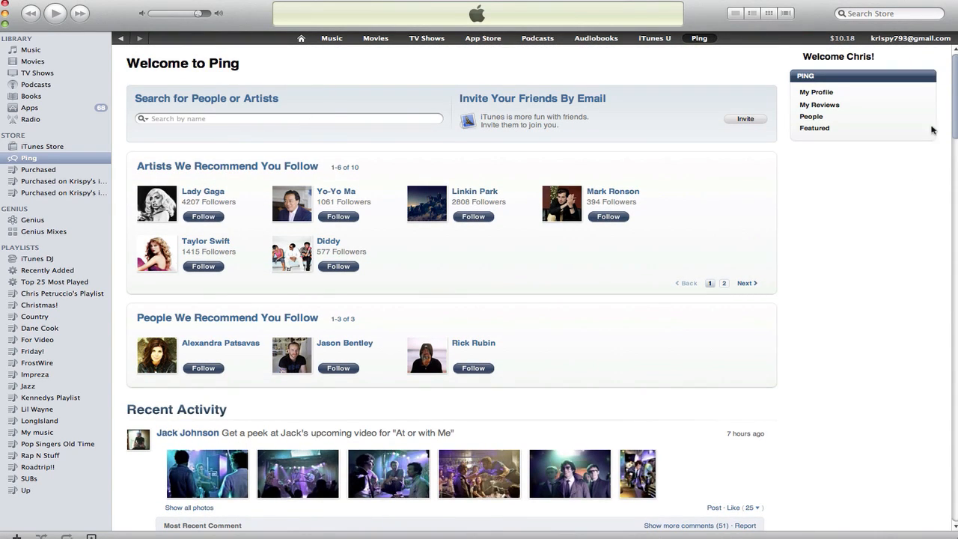
{"action": "left_click", "coordinate": [816, 93]}
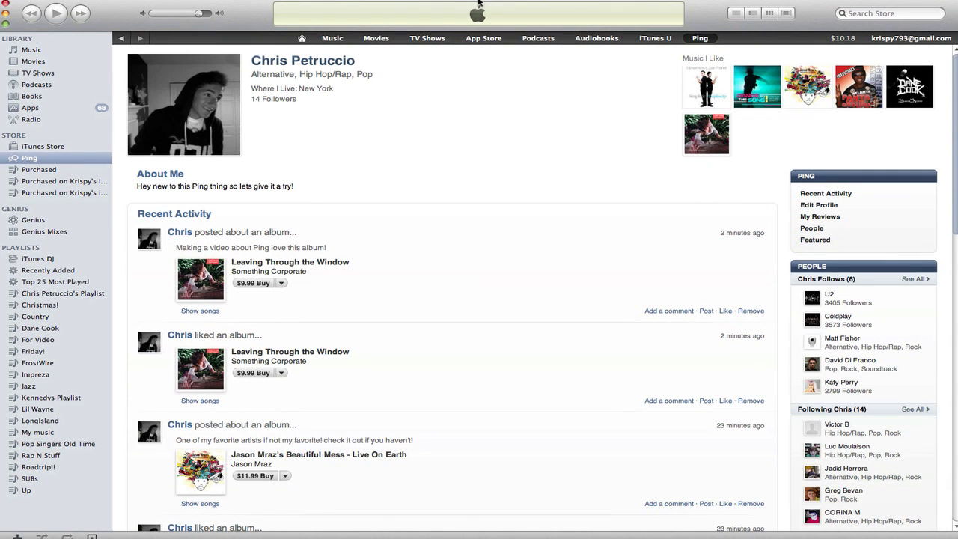
{"action": "mouse_move", "coordinate": [539, 107]}
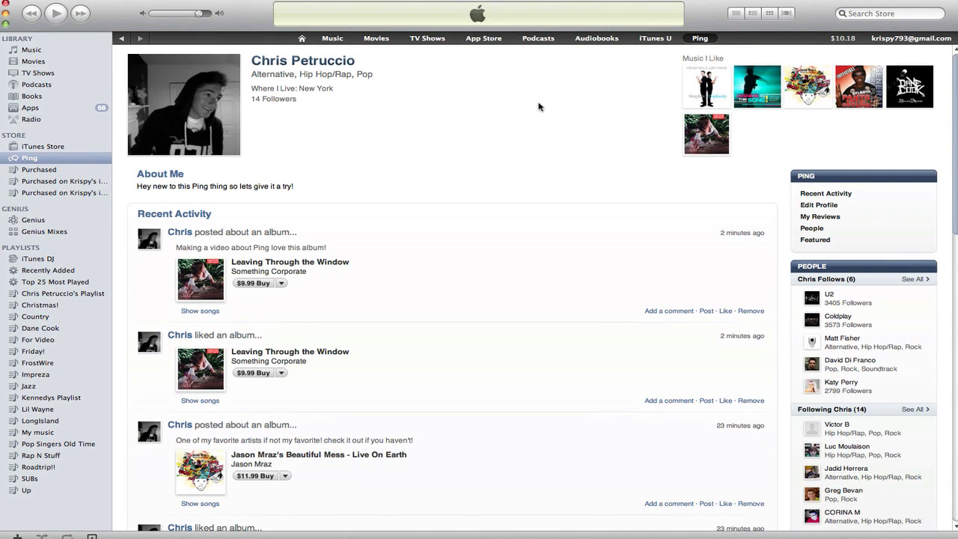
{"action": "mouse_move", "coordinate": [501, 103]}
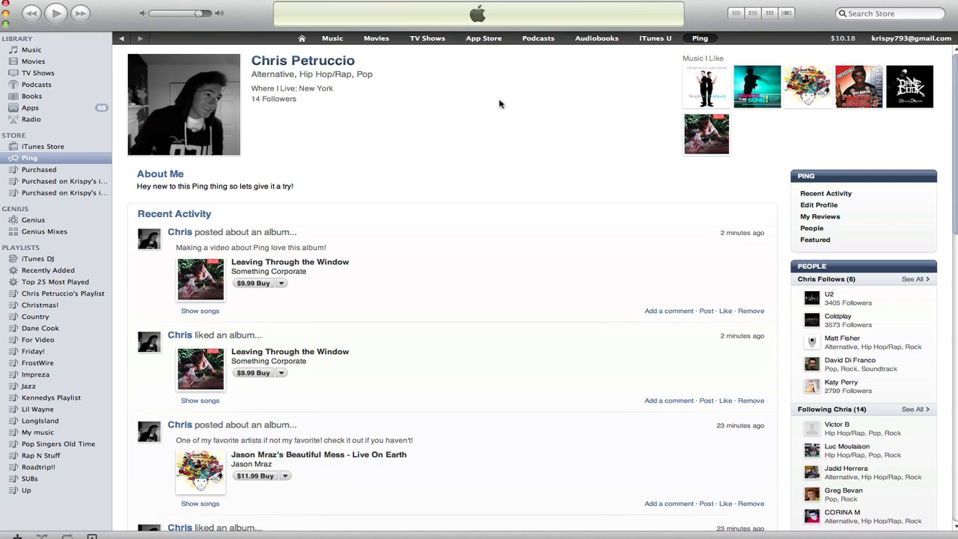
{"action": "mouse_move", "coordinate": [226, 109]}
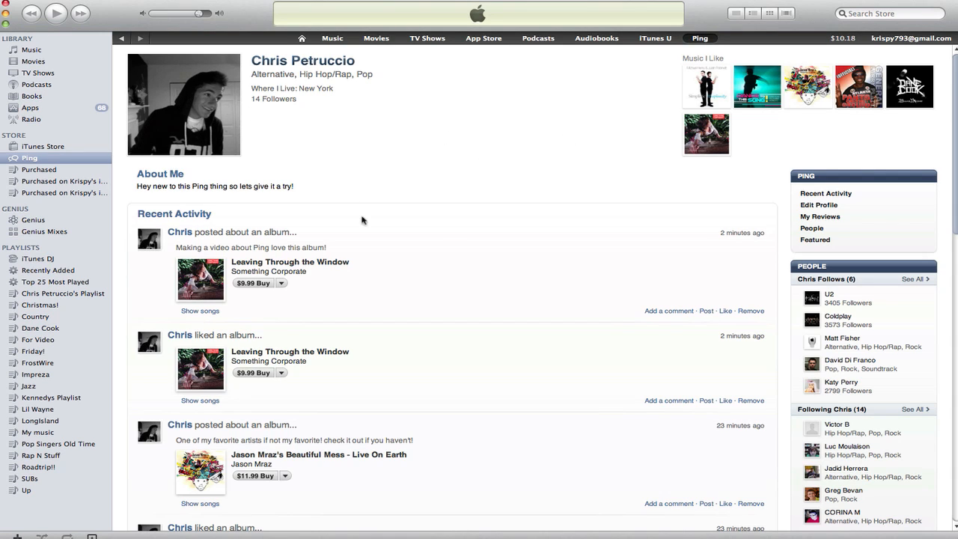
{"action": "mouse_move", "coordinate": [430, 120]}
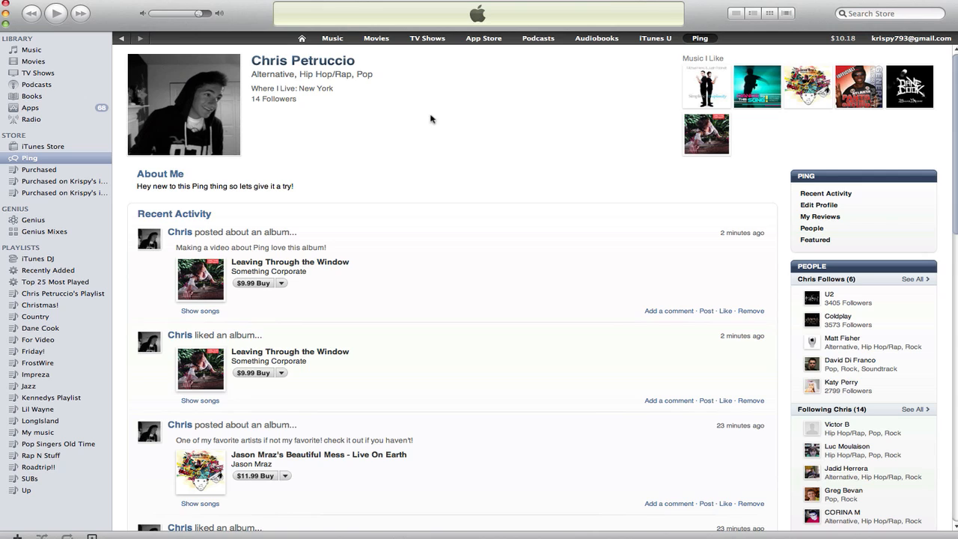
{"action": "mouse_move", "coordinate": [342, 62]}
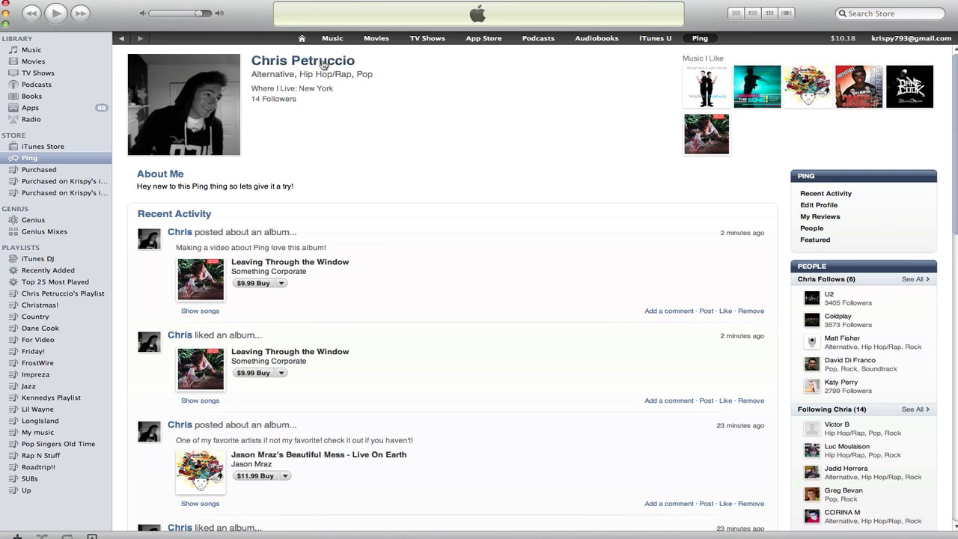
{"action": "right_click", "coordinate": [323, 61]}
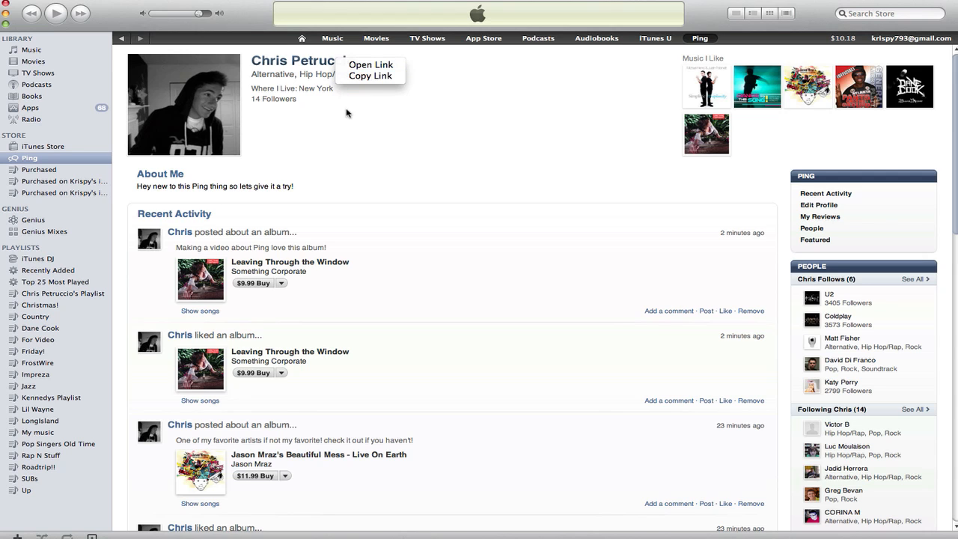
{"action": "left_click", "coordinate": [611, 348]}
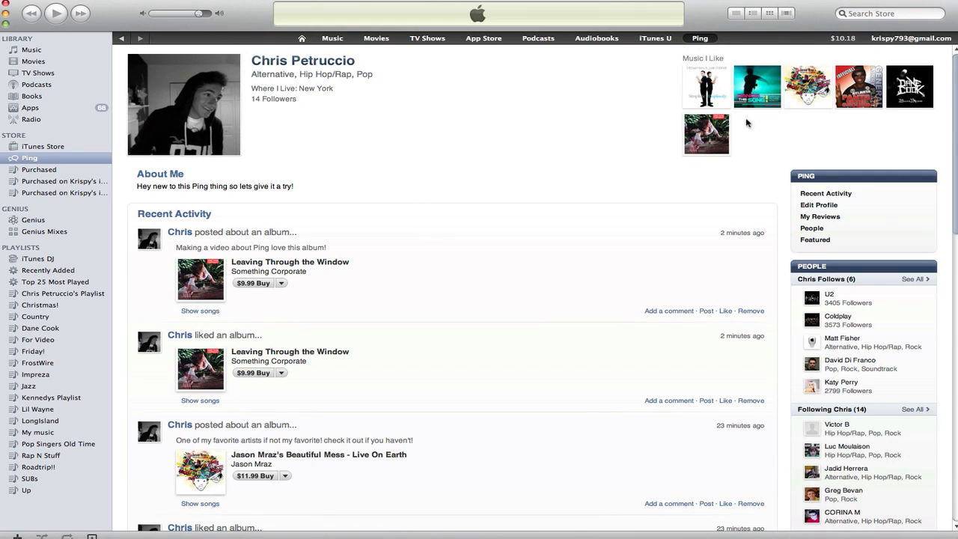
{"action": "mouse_move", "coordinate": [440, 149]}
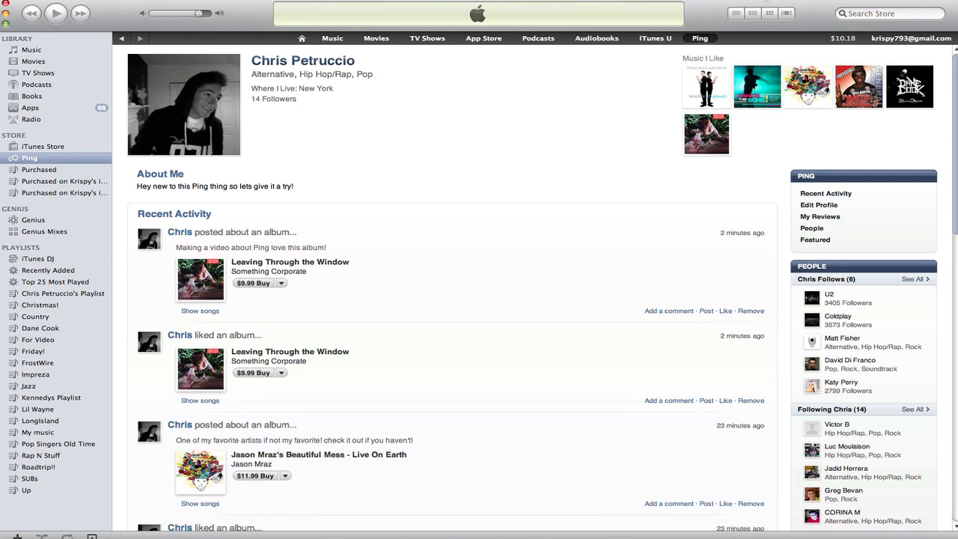
{"action": "mouse_move", "coordinate": [346, 101]}
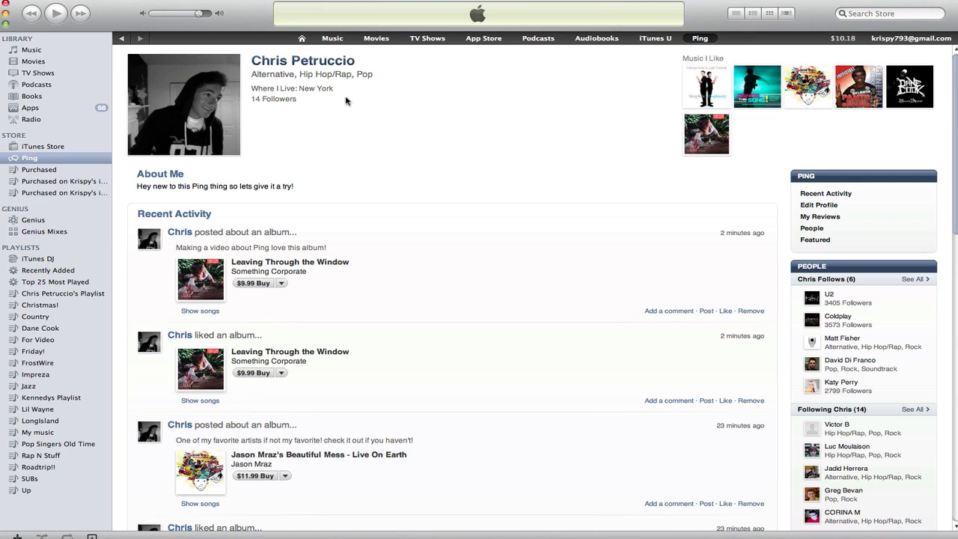
{"action": "mouse_move", "coordinate": [108, 11]}
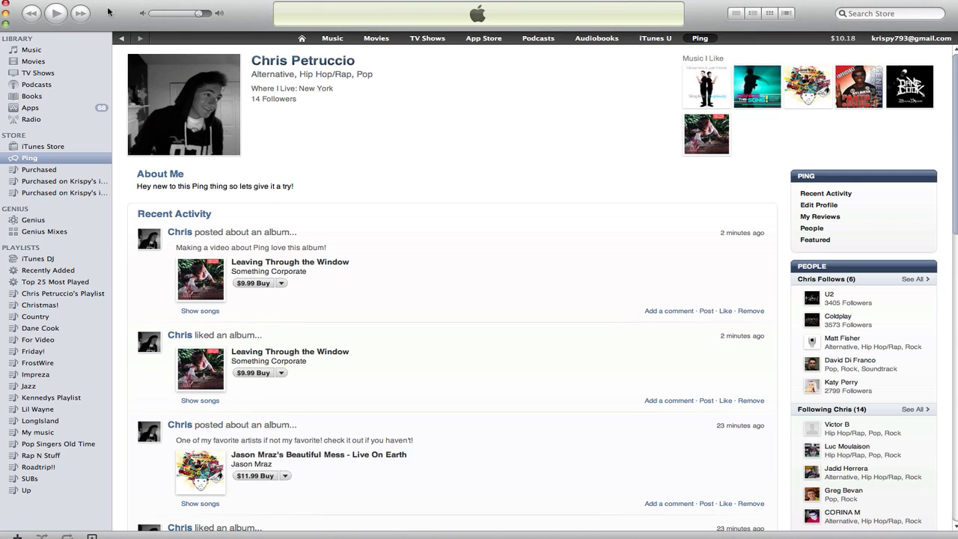
{"action": "mouse_move", "coordinate": [501, 220]}
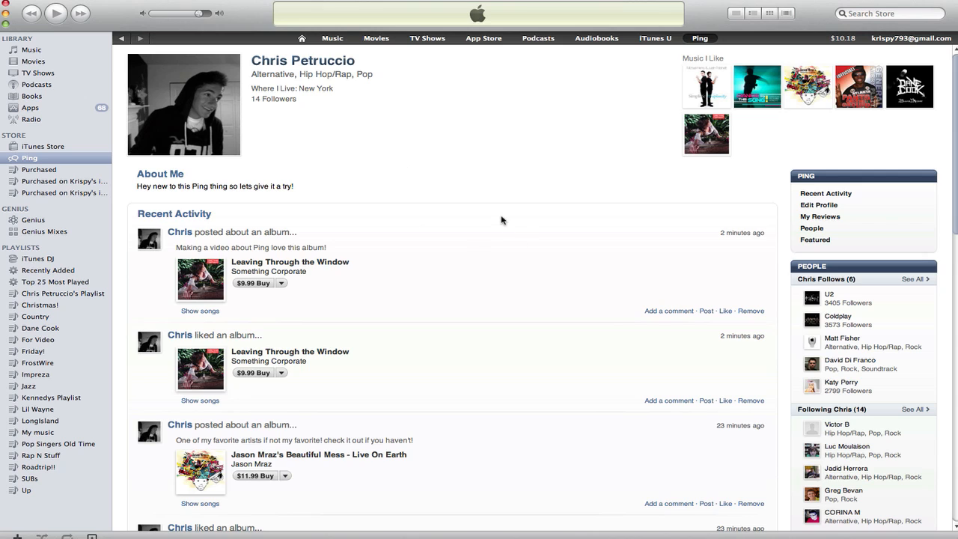
{"action": "mouse_move", "coordinate": [350, 124]}
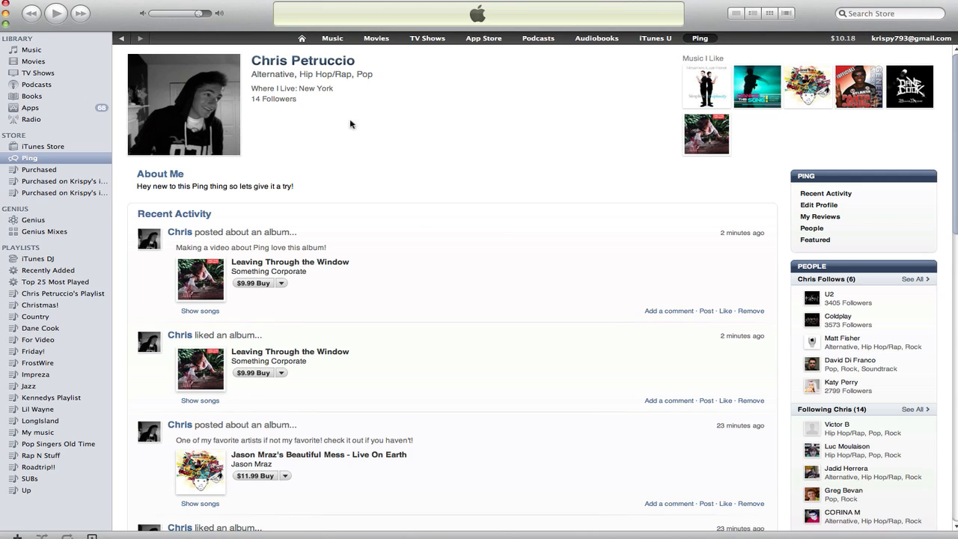
{"action": "mouse_move", "coordinate": [435, 152]}
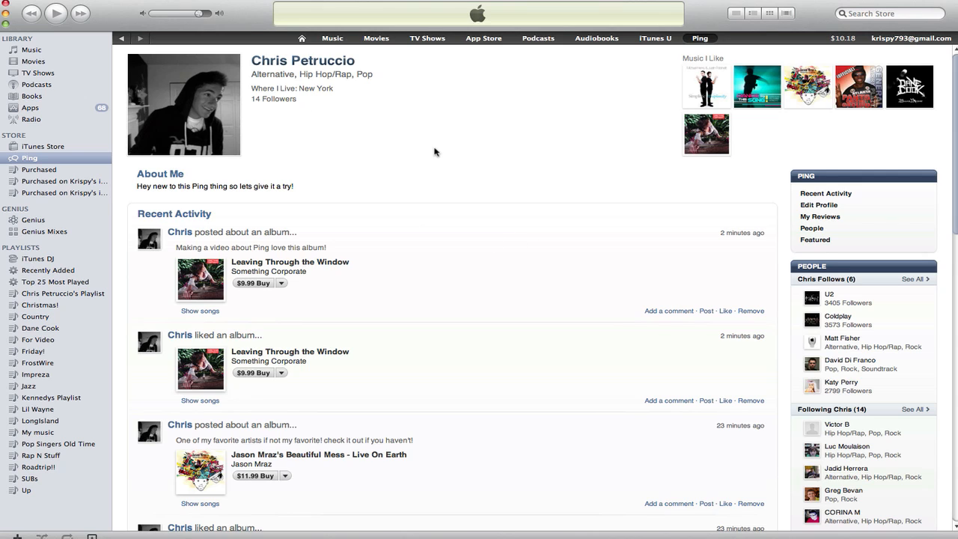